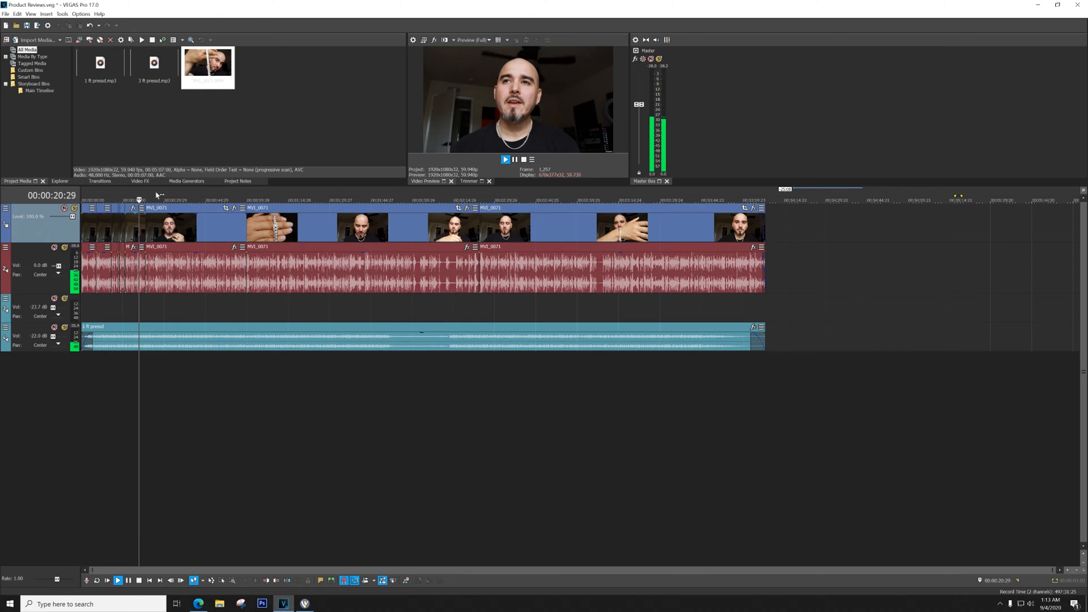
Open Render As and pick the MAGIX AVC/AAC MP4 Youtube 60FPS template.
click(117, 579)
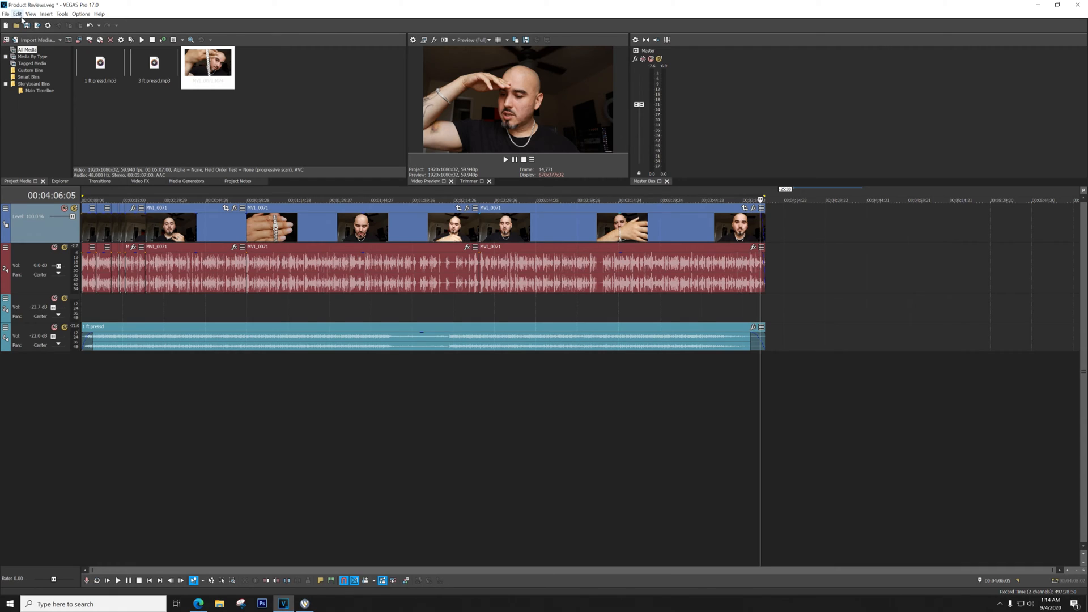
mouse_move(37, 25)
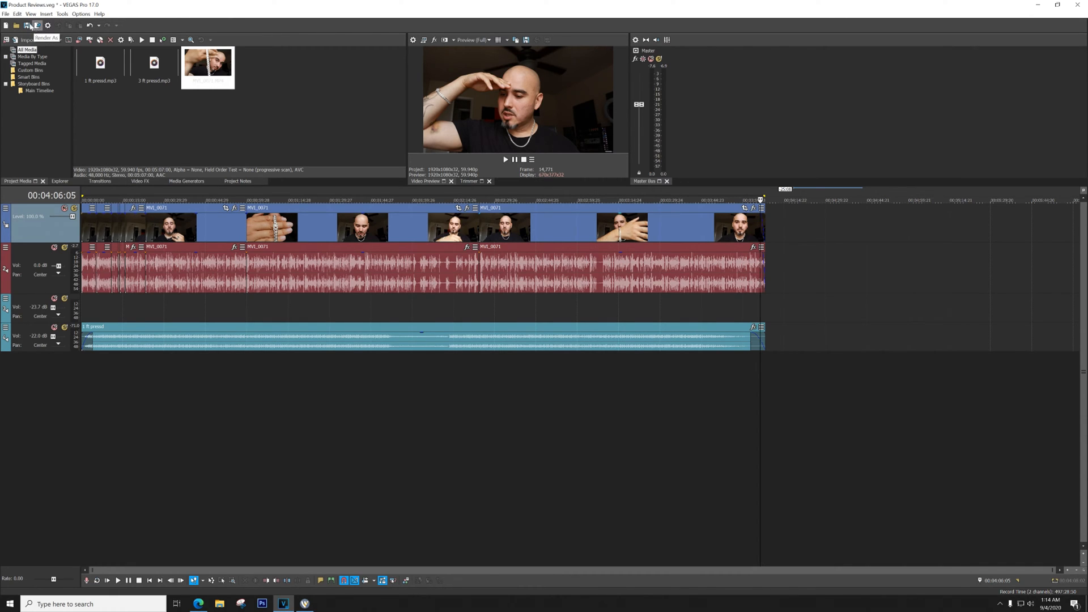
click(16, 13)
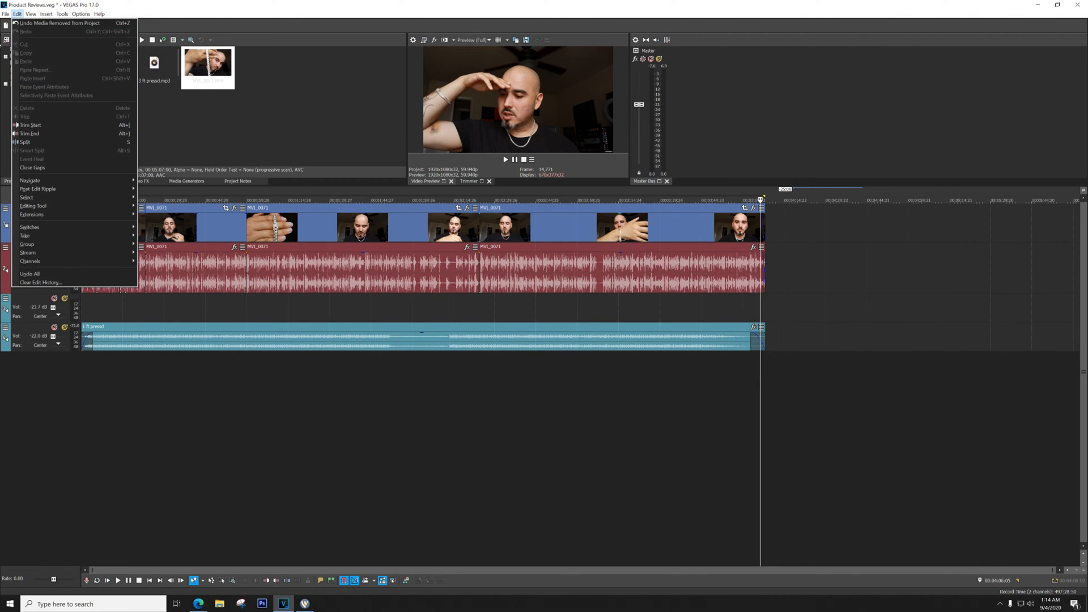
click(6, 13)
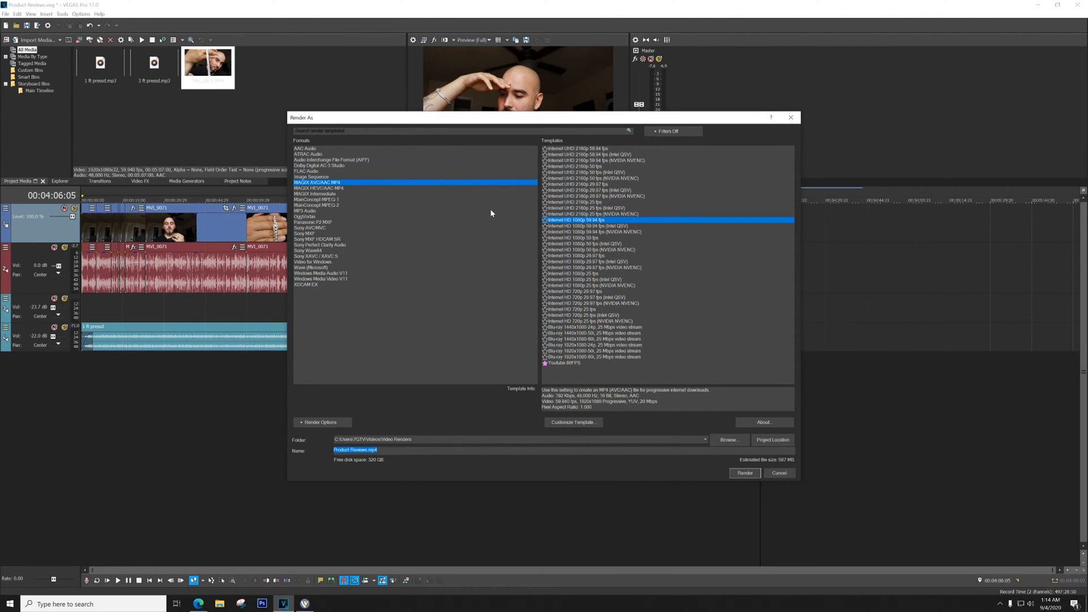
mouse_move(387, 195)
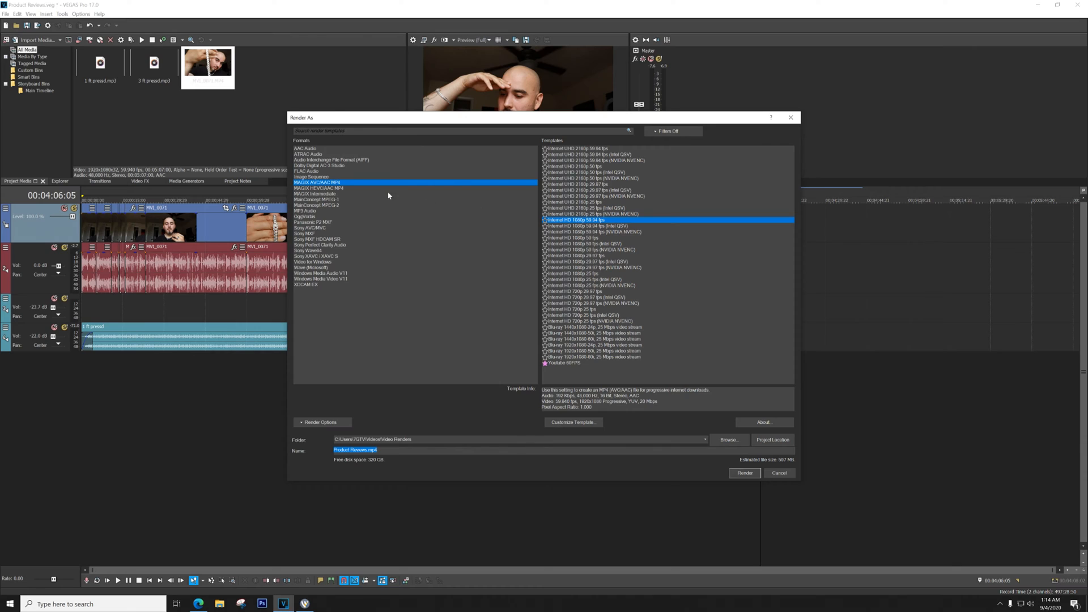
mouse_move(313, 253)
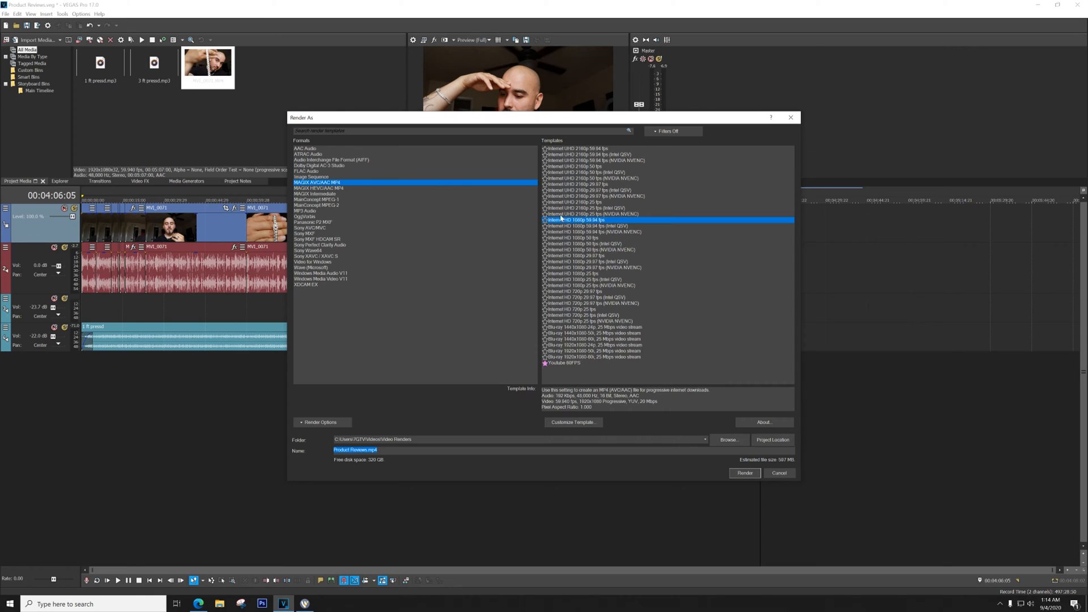
mouse_move(705, 300)
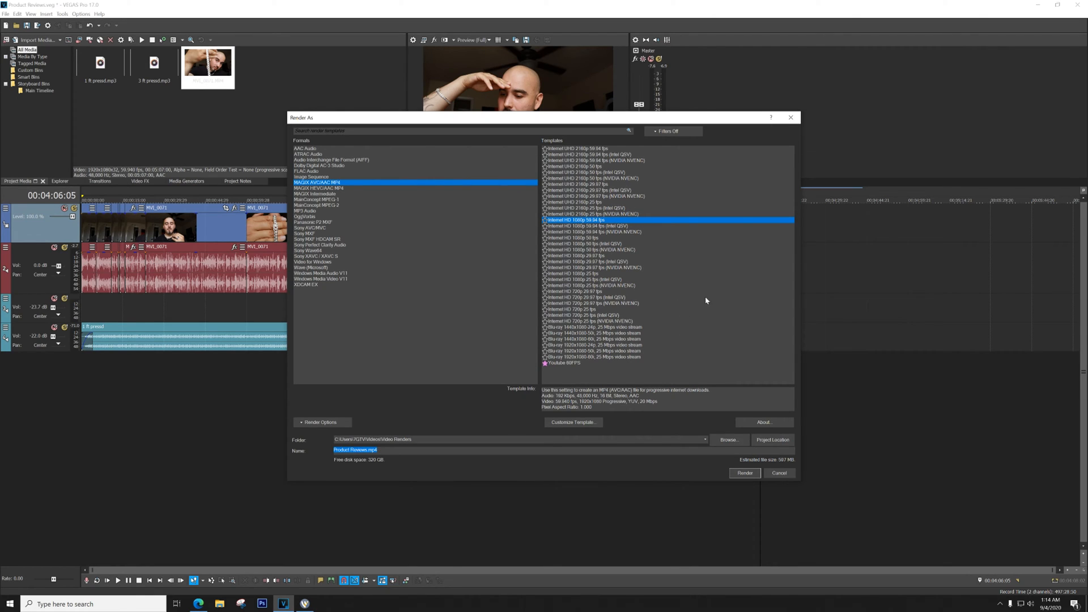
click(565, 362)
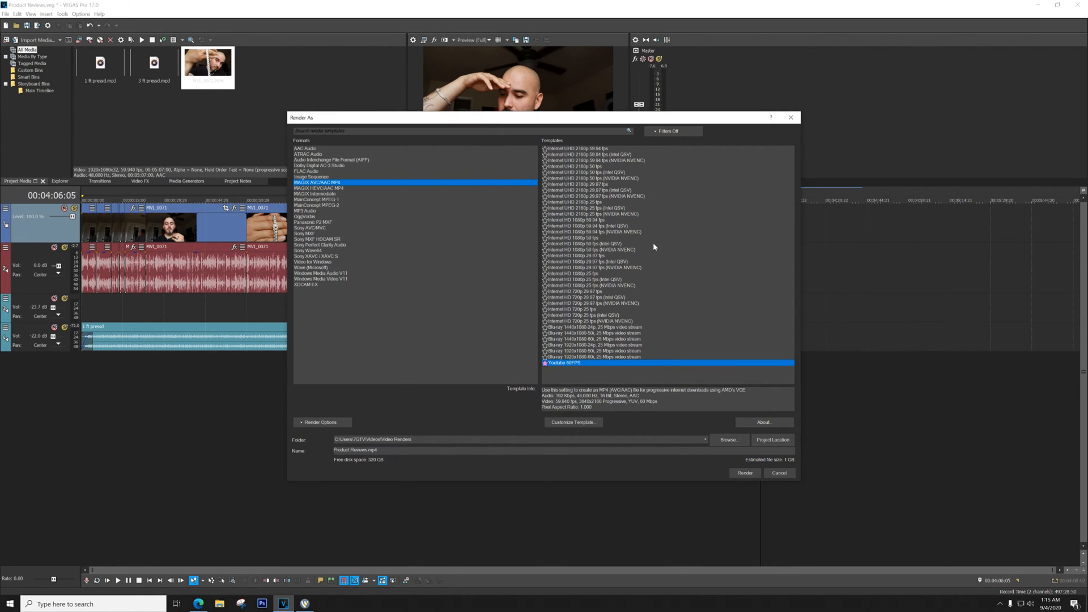
mouse_move(686, 346)
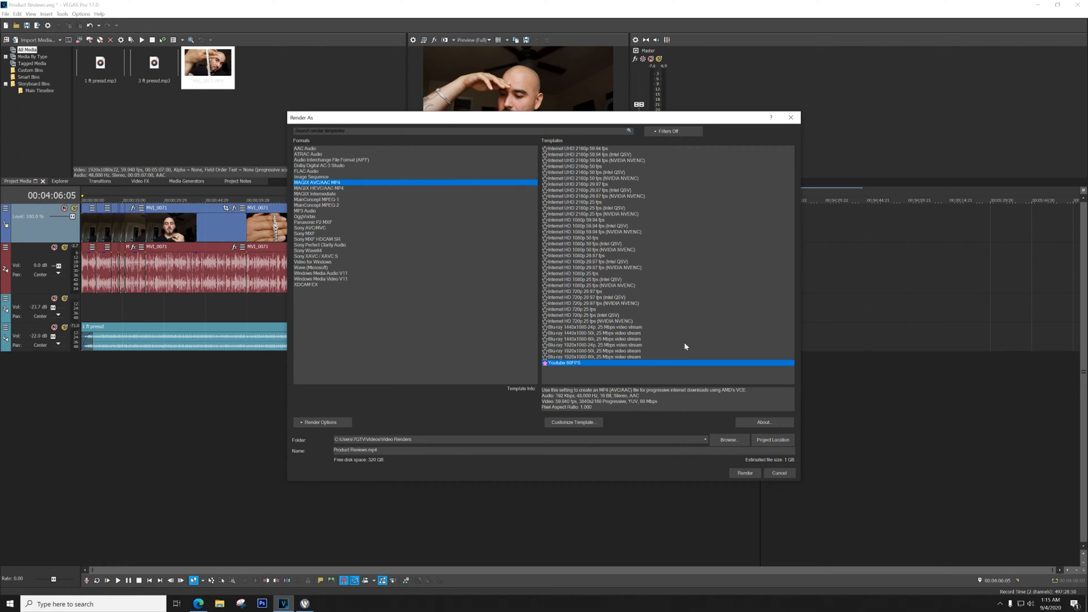
mouse_move(690, 337)
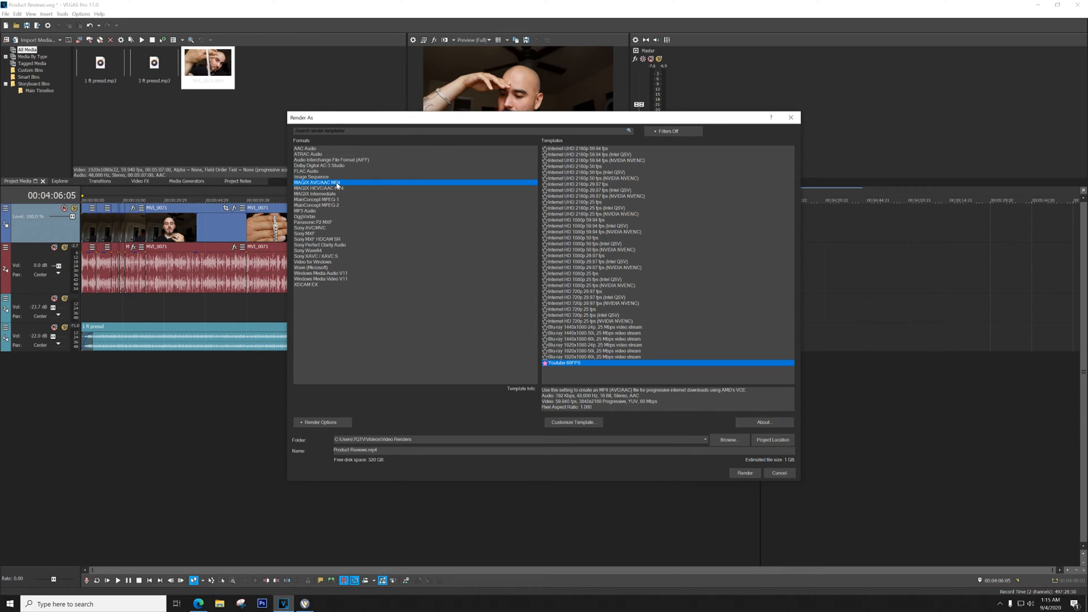
mouse_move(639, 229)
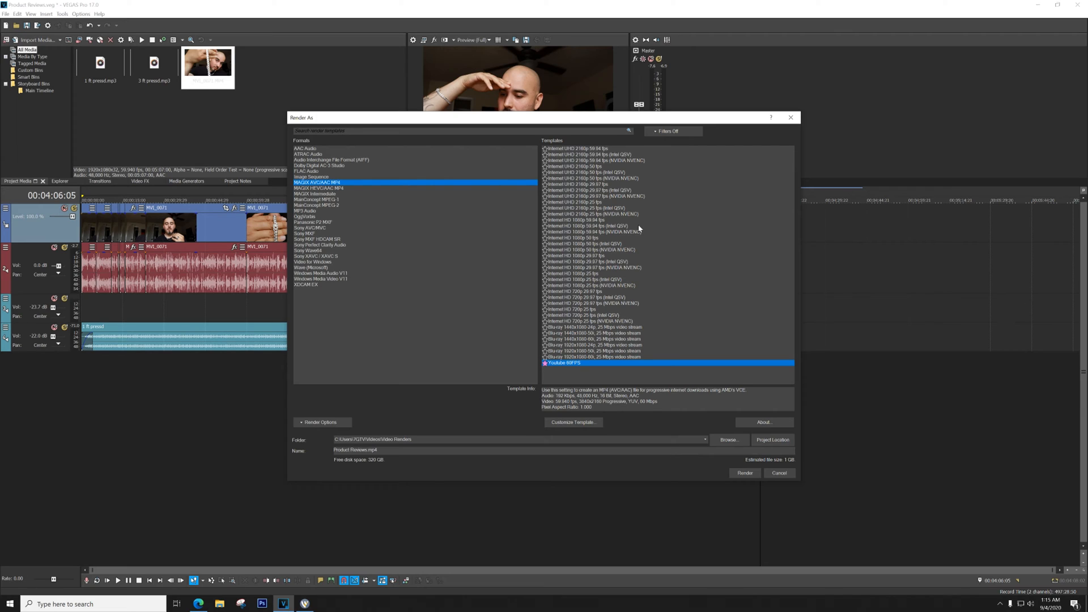
mouse_move(602, 172)
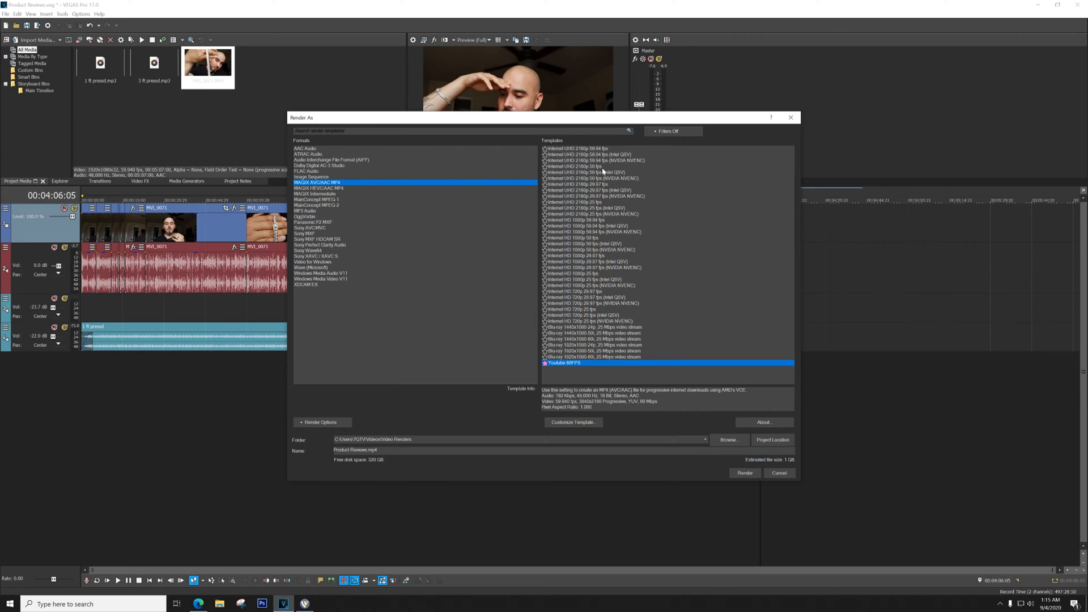
mouse_move(637, 180)
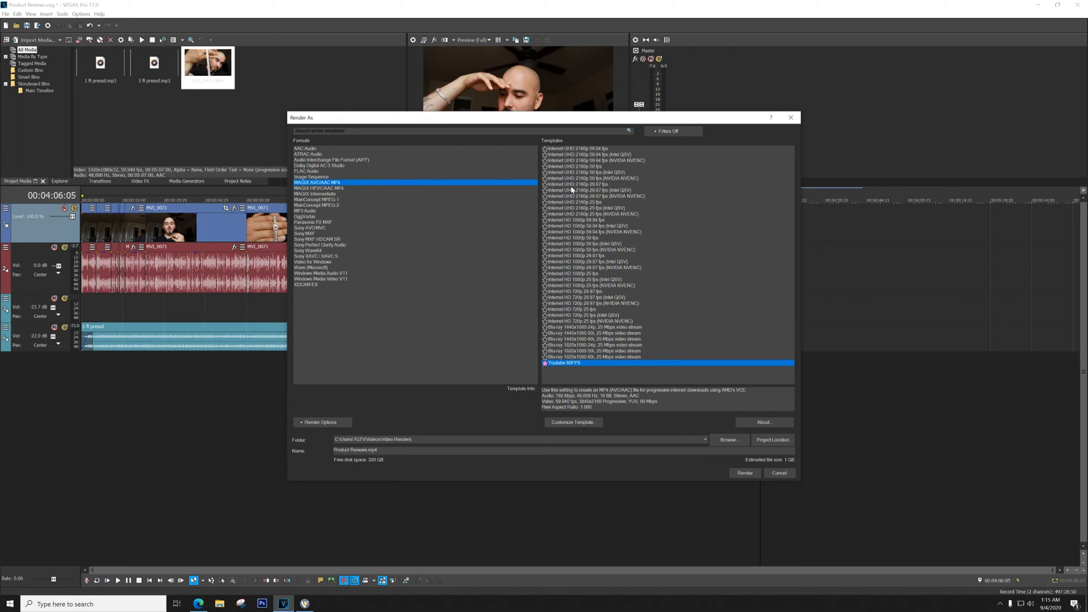
mouse_move(603, 182)
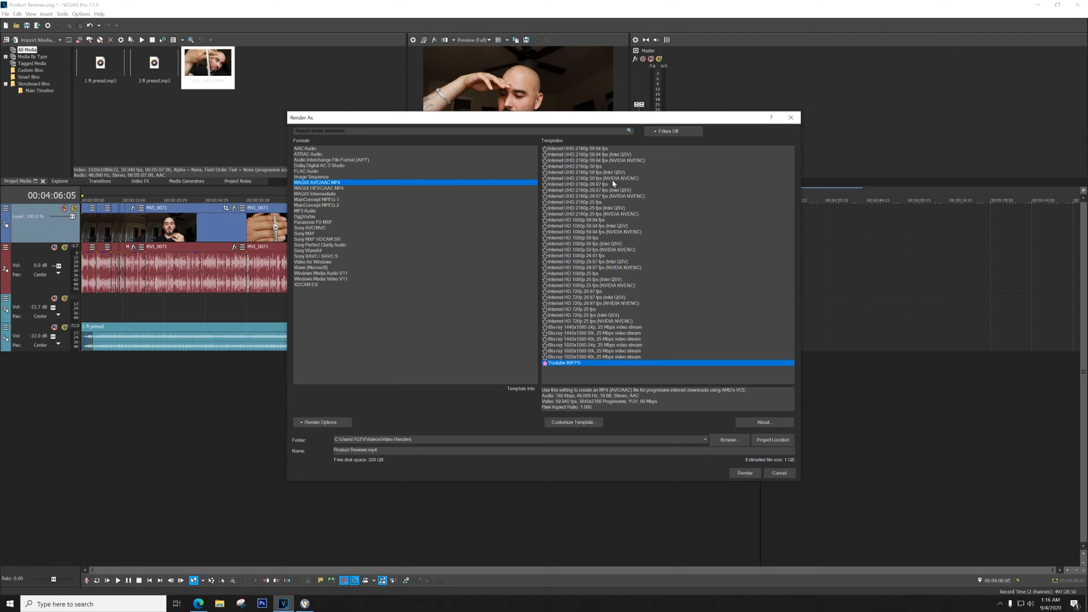
Compare the 2160p NVENC templates, settle on UHD 2160p 59.94 fps, and customize it.
click(593, 179)
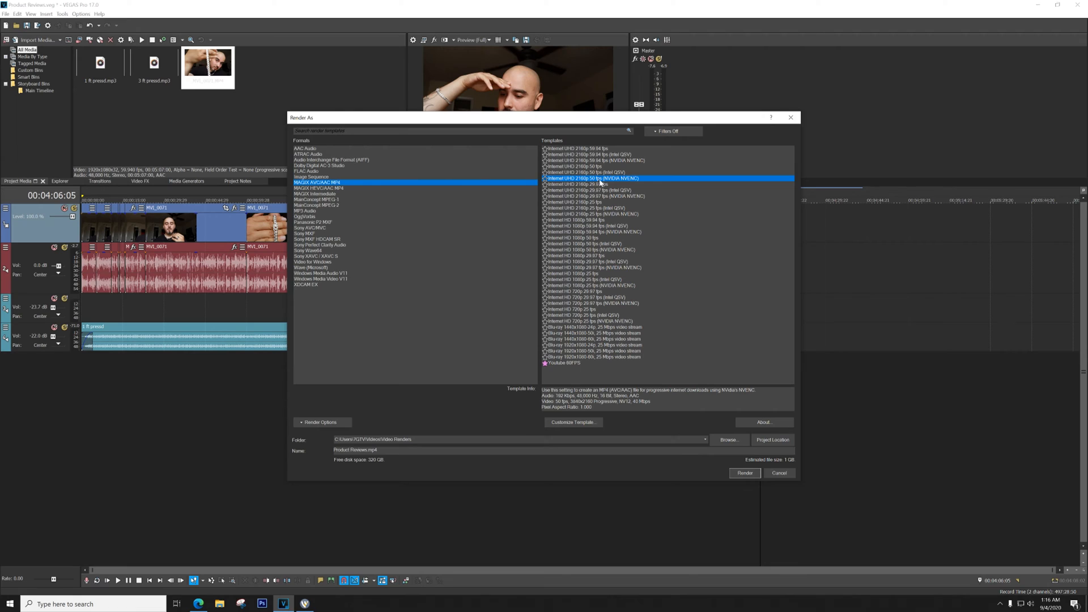
mouse_move(597, 183)
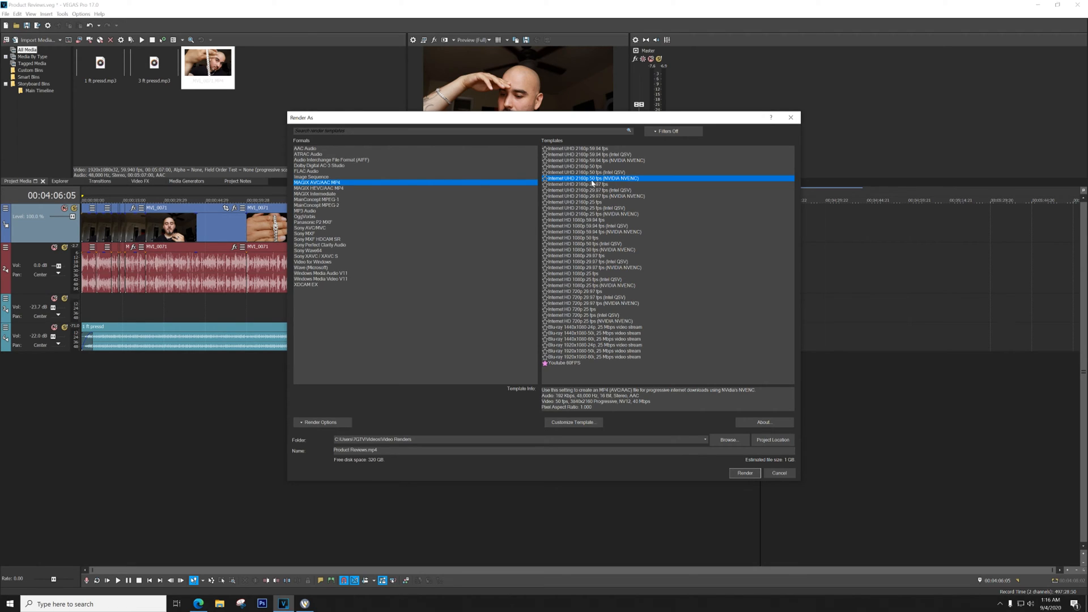
mouse_move(609, 185)
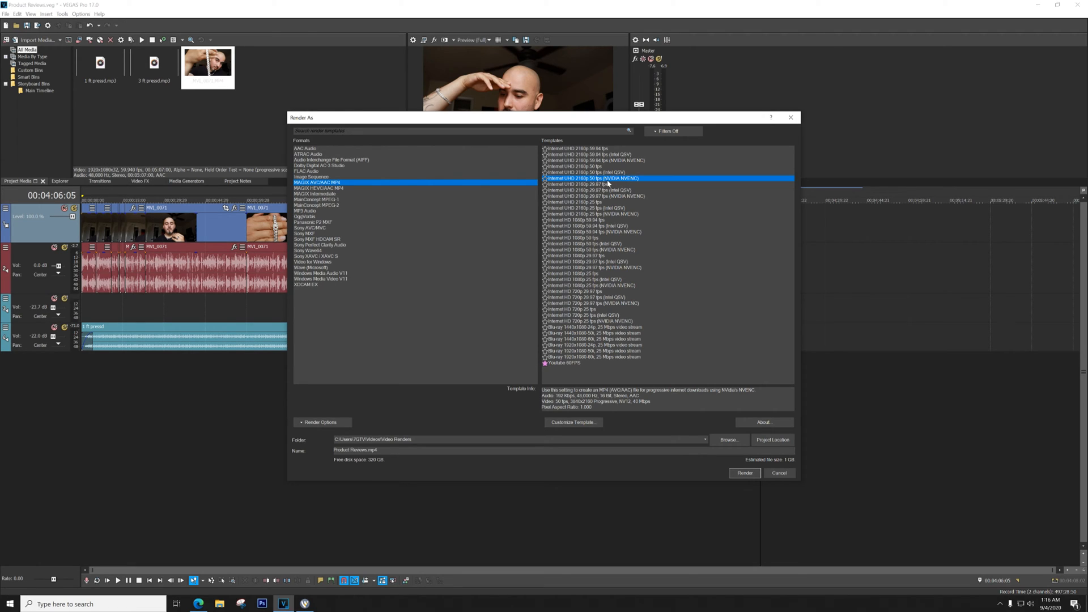
click(594, 160)
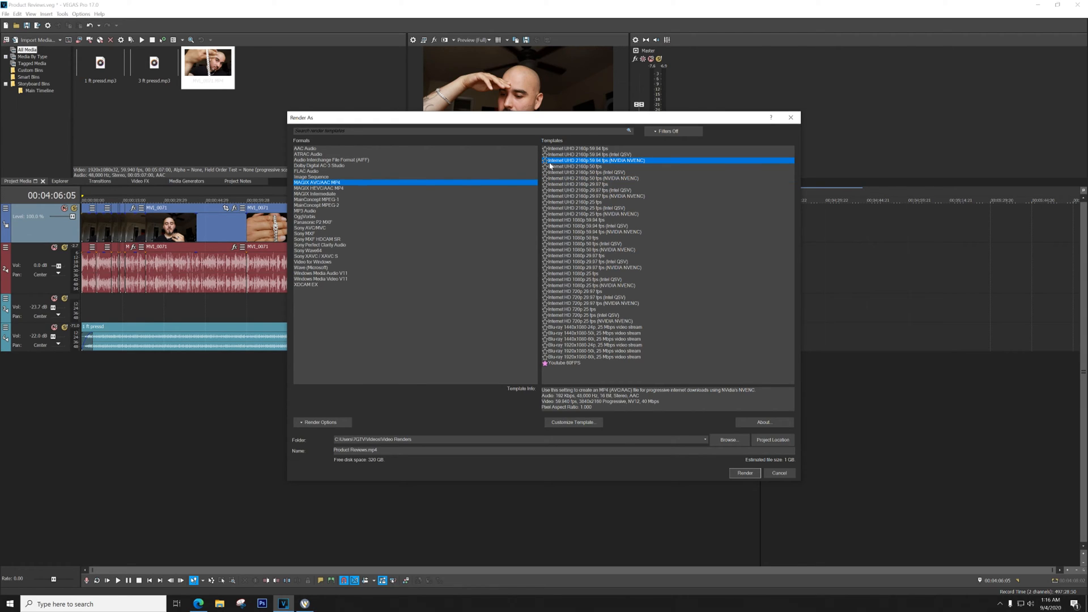
mouse_move(615, 163)
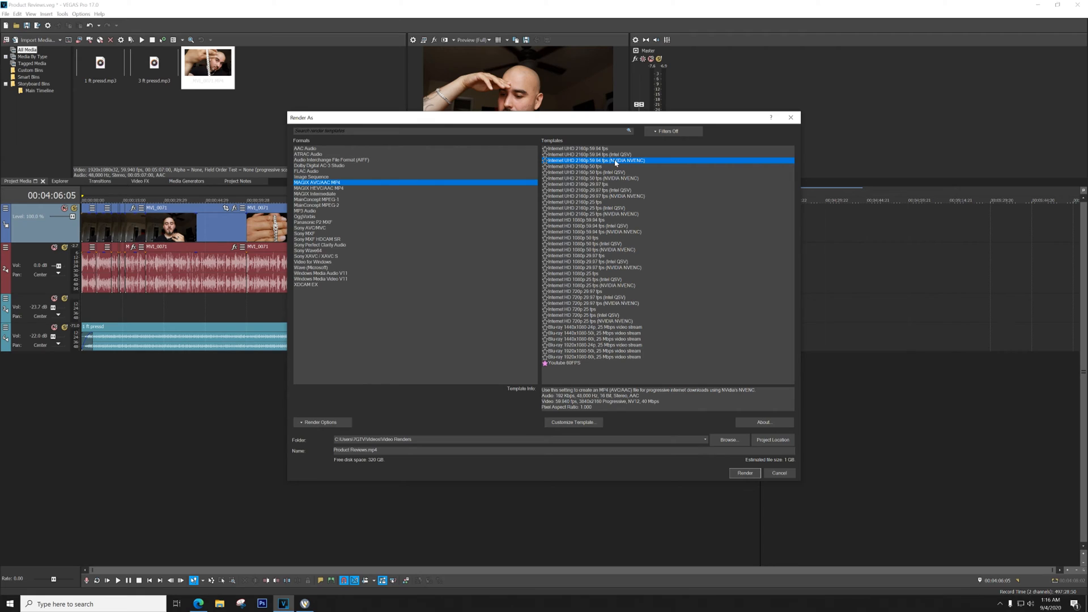
mouse_move(575, 364)
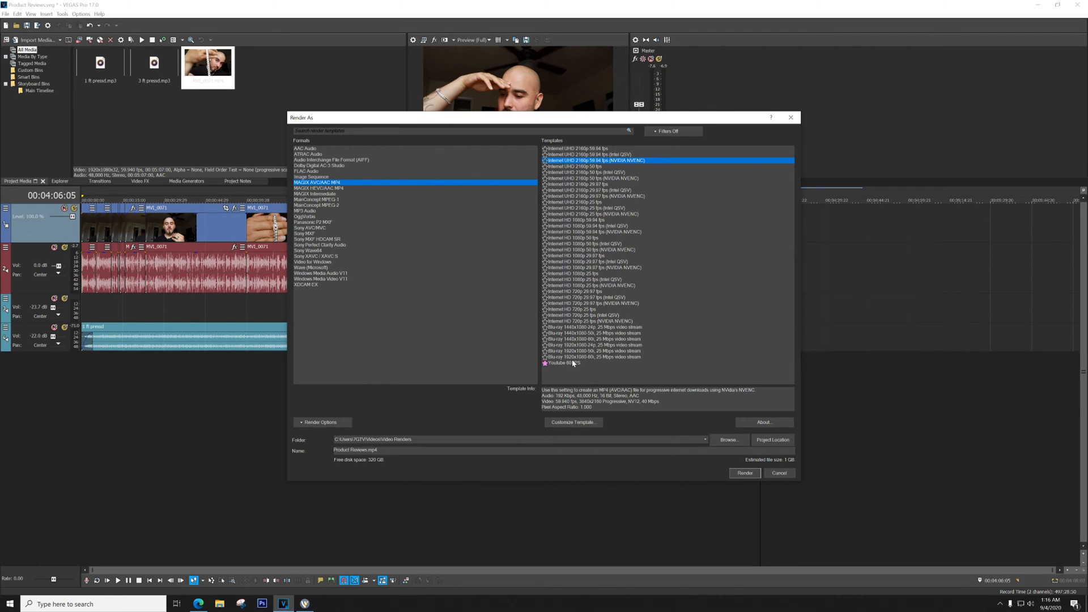
click(561, 362)
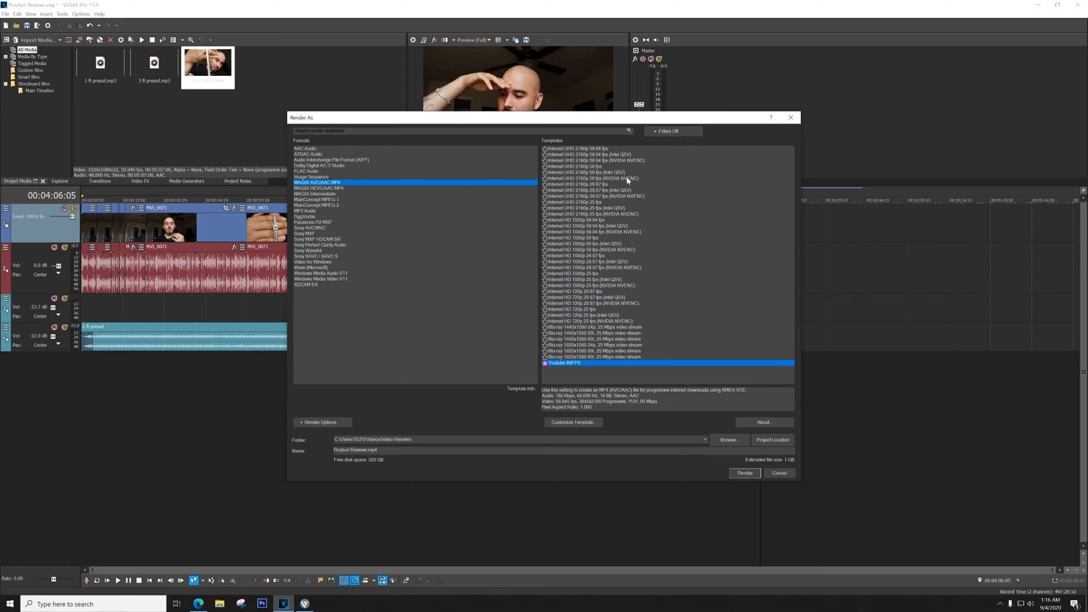
mouse_move(625, 185)
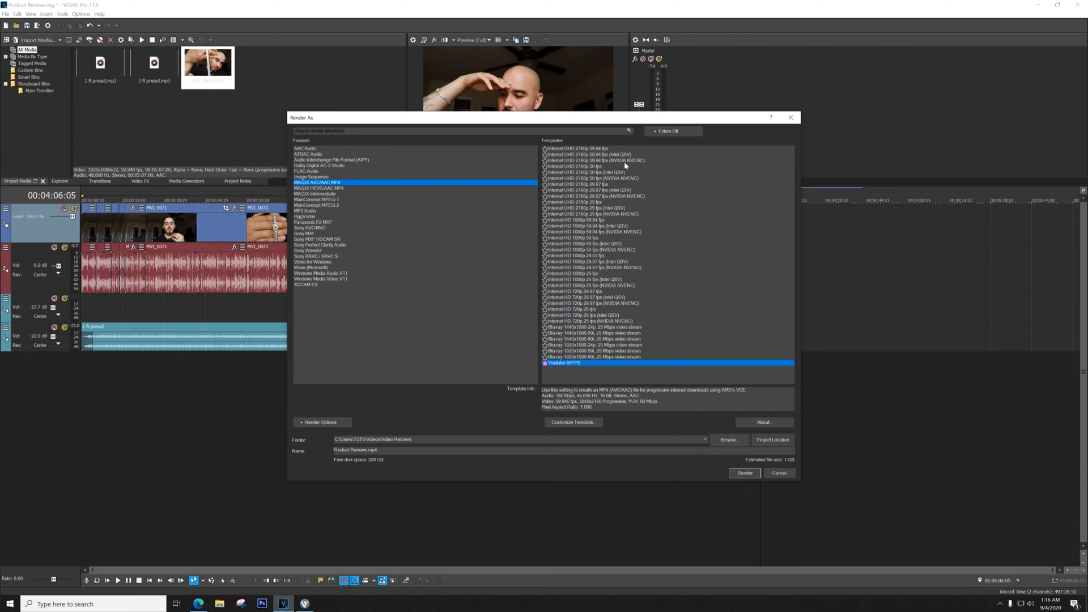
mouse_move(610, 177)
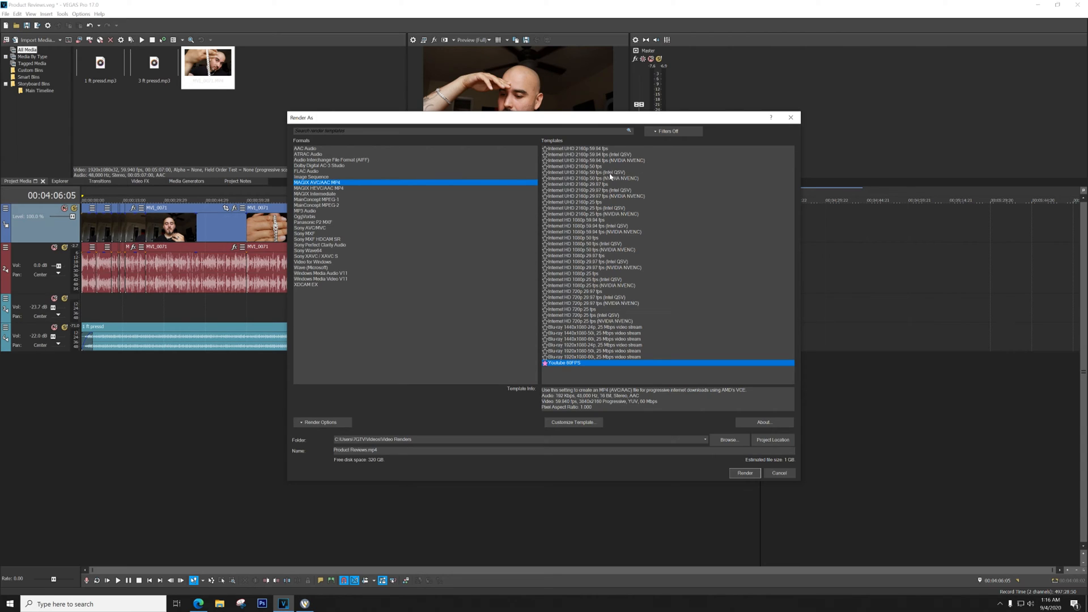
mouse_move(614, 179)
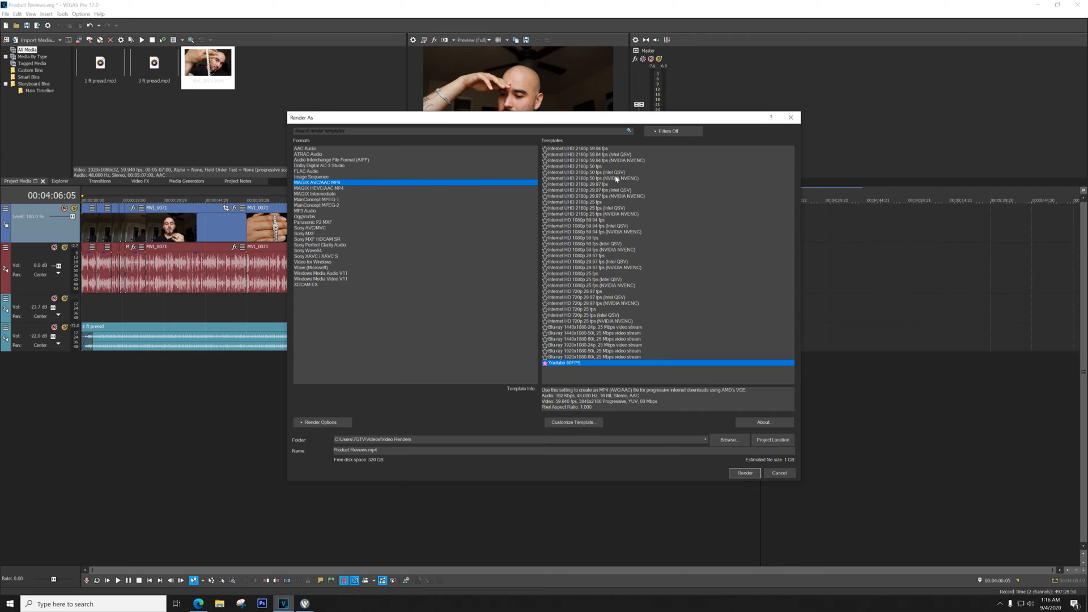
mouse_move(650, 172)
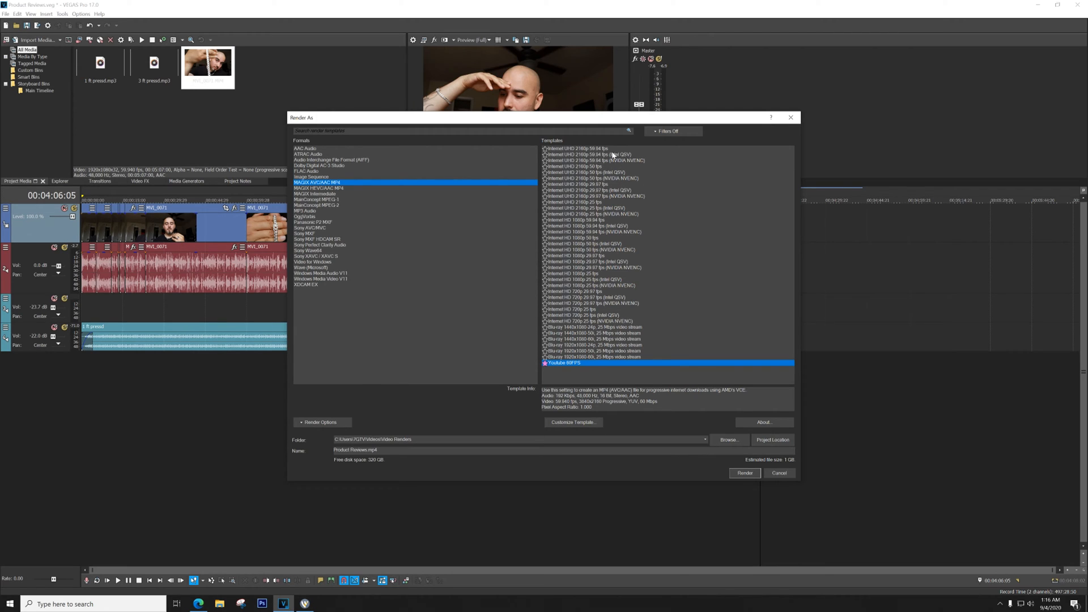
click(595, 160)
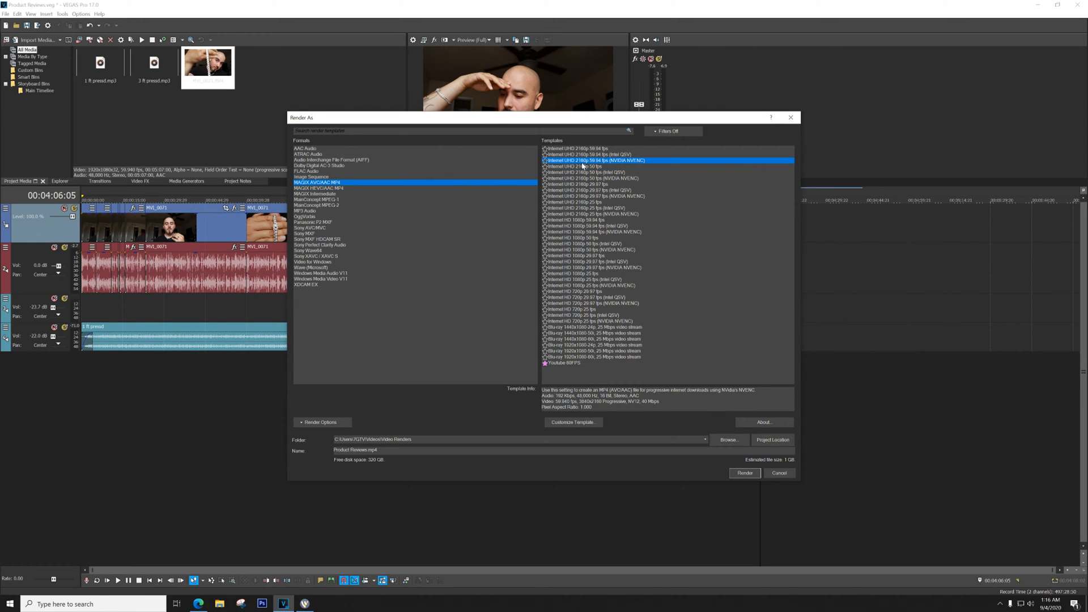
mouse_move(604, 165)
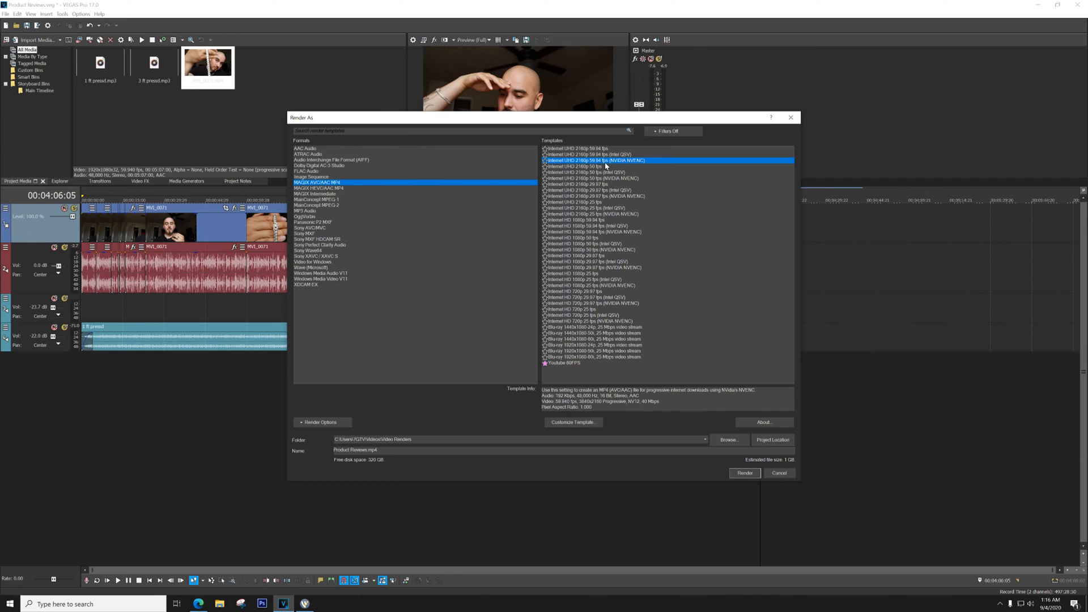
click(573, 422)
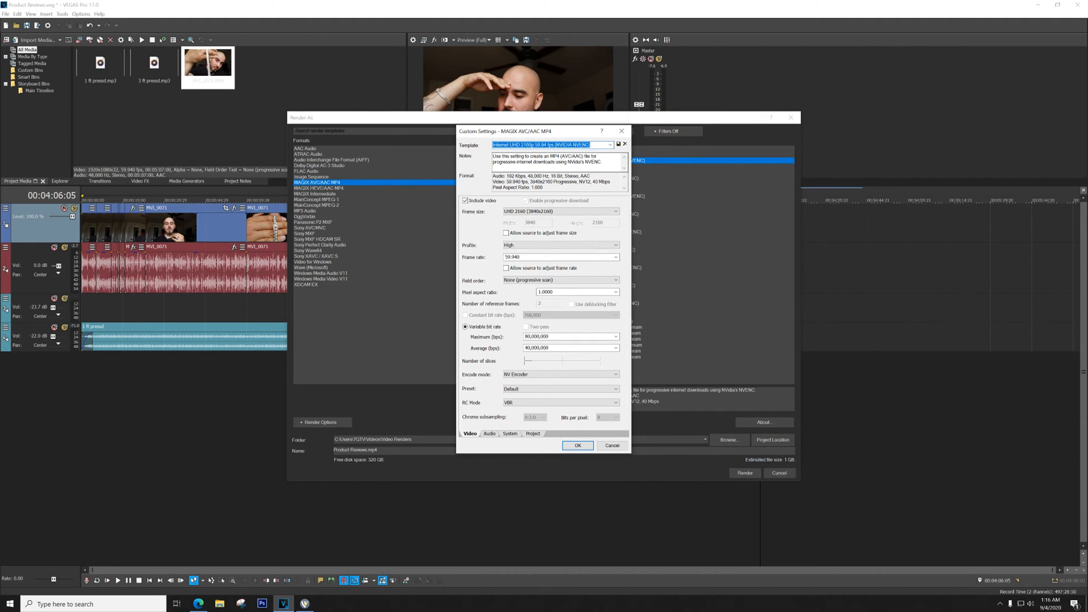
Confirm the UHD 2160 (3840x2160) frame size and High encoding profile.
click(614, 211)
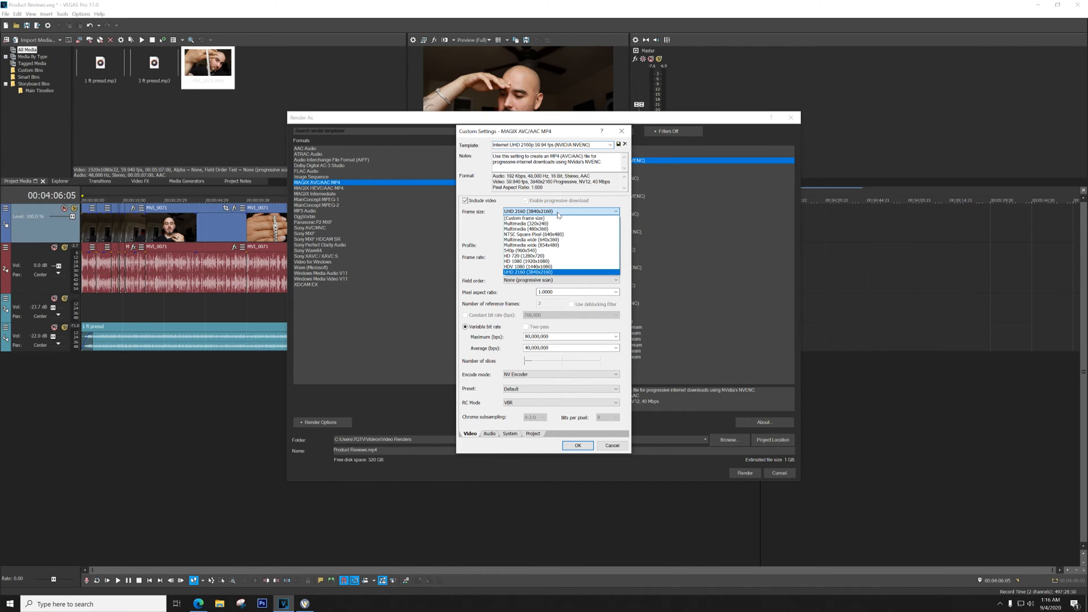
click(528, 271)
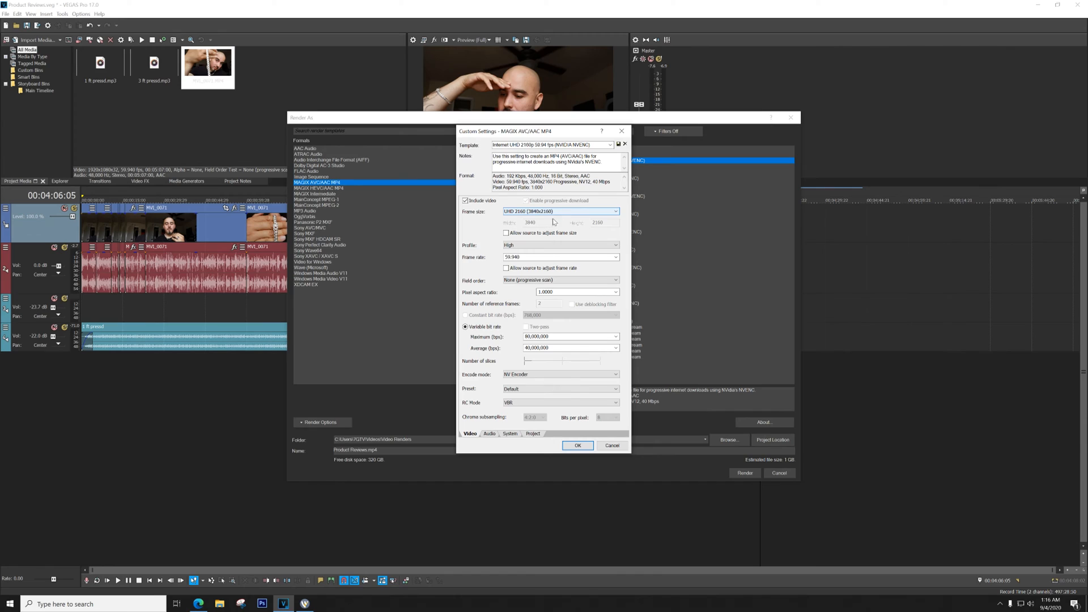
click(613, 245)
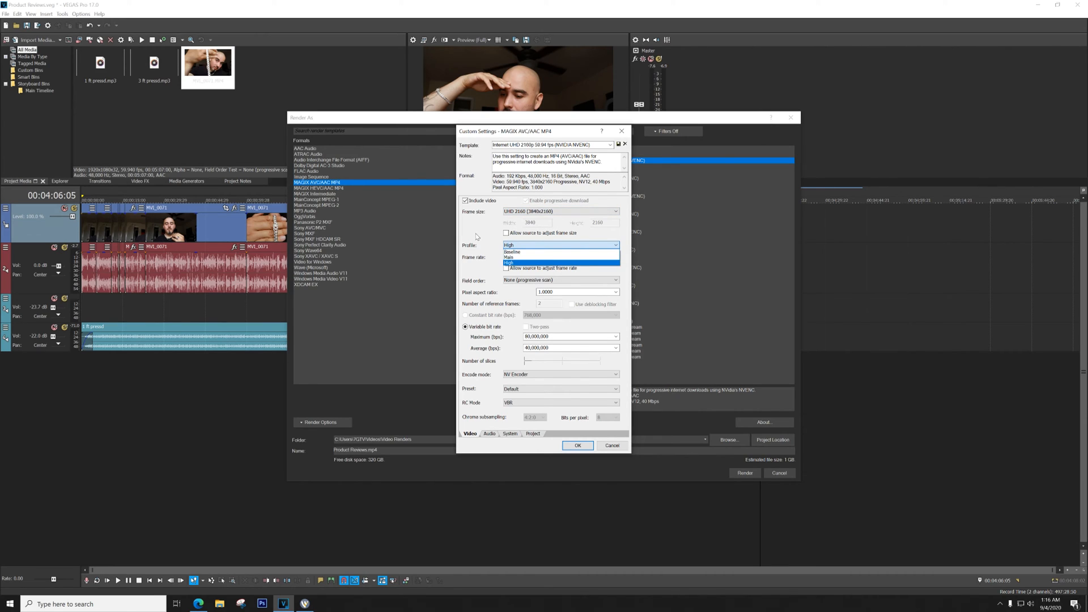
click(509, 263)
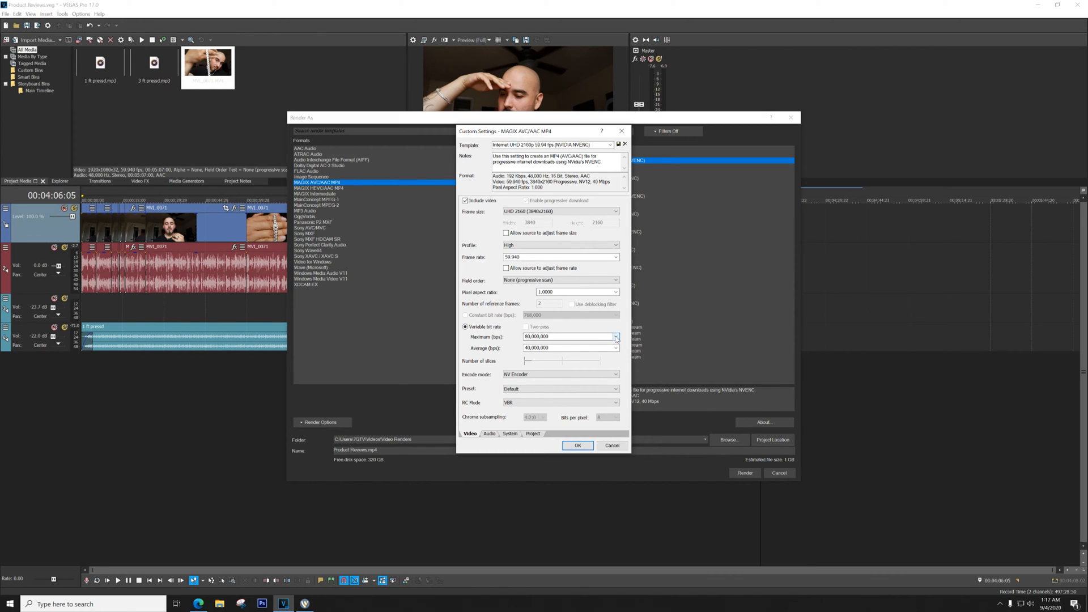
mouse_move(616, 340)
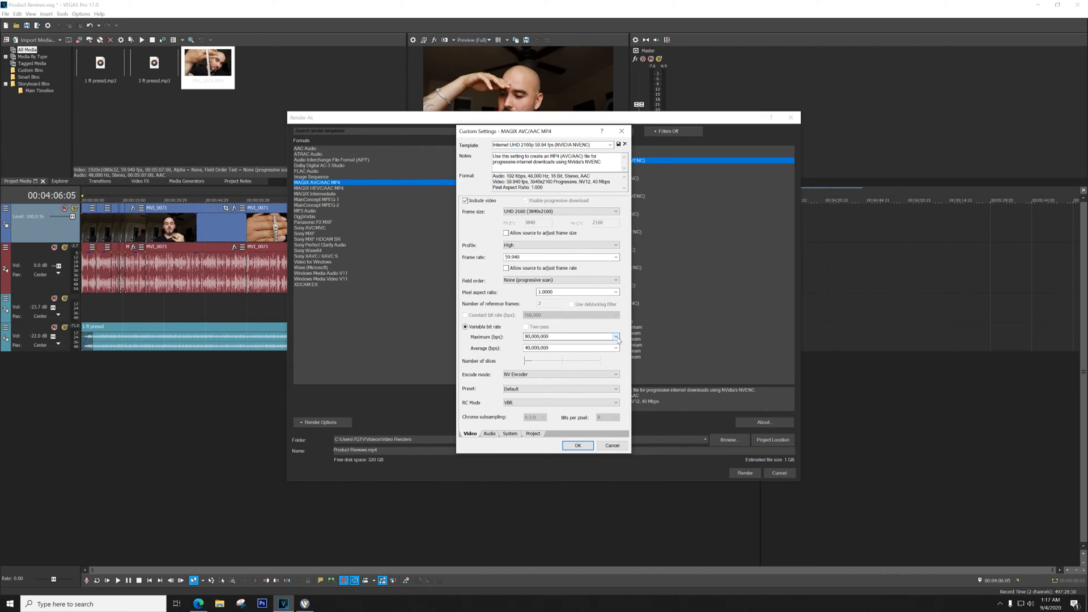
Set the maximum bit rate to 100,000,000, keeping NV Encoder with variable bit rate.
click(615, 337)
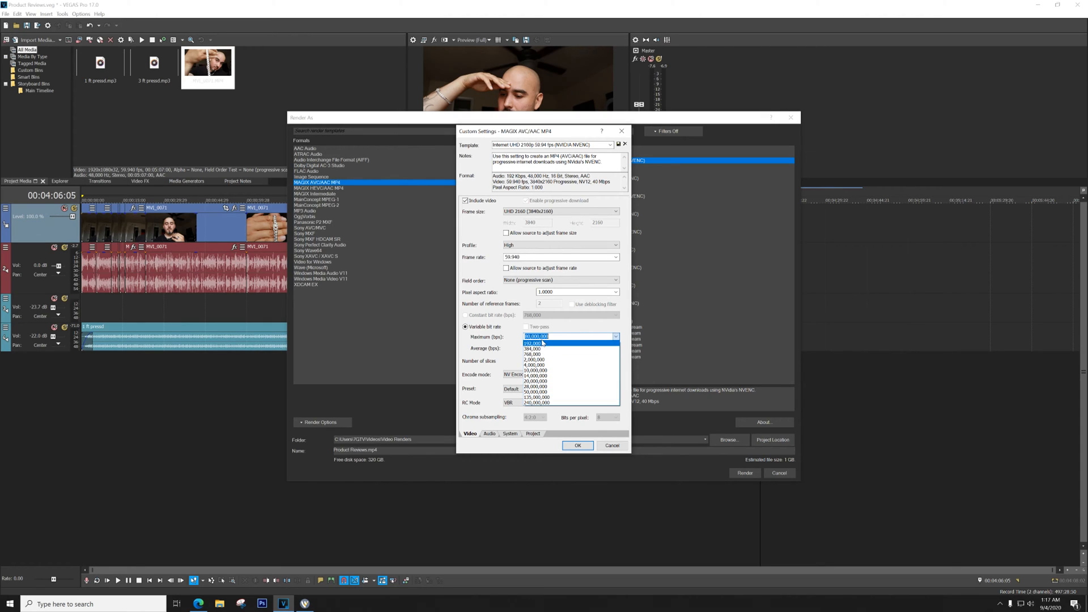
click(535, 343)
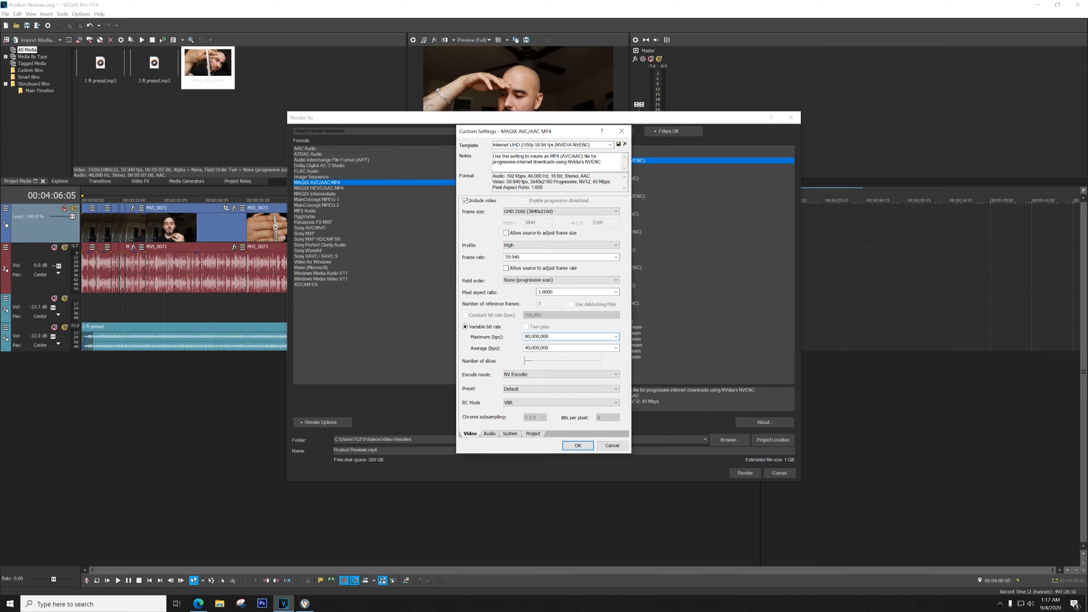
text(1,000,000)
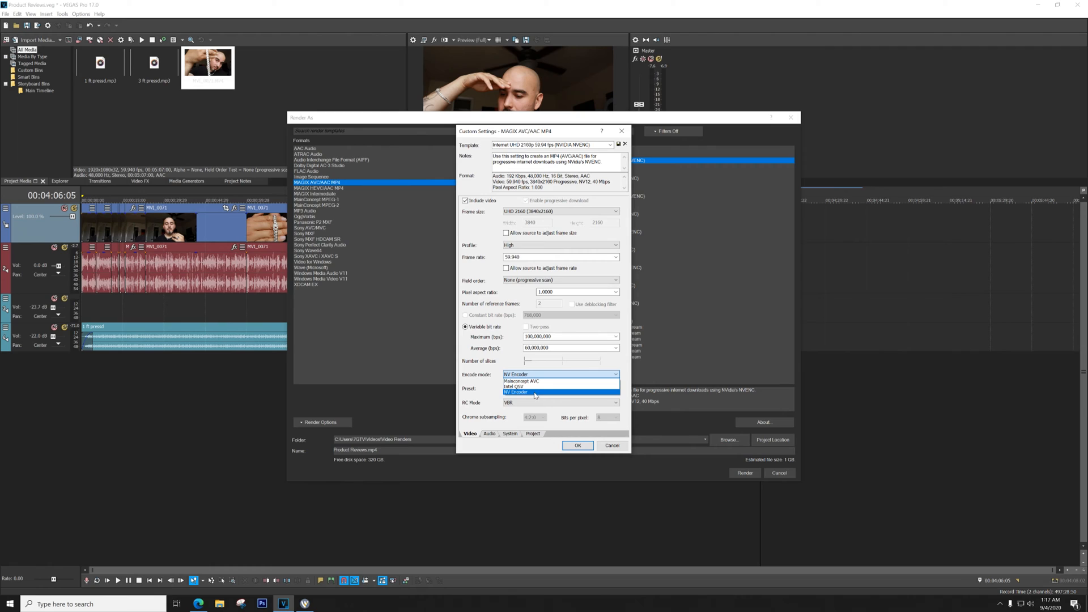
click(516, 392)
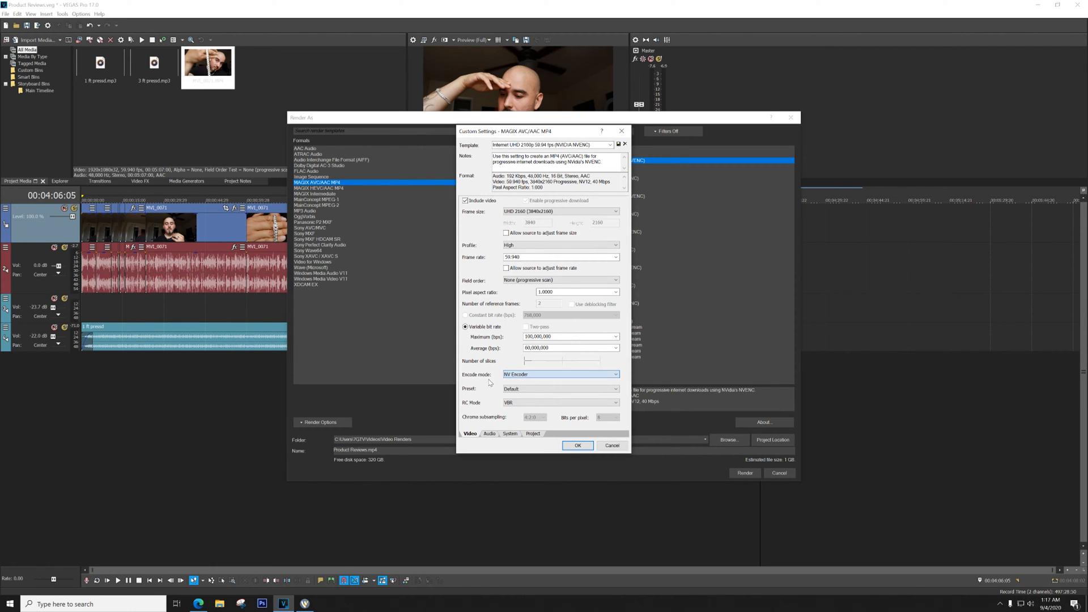
click(561, 389)
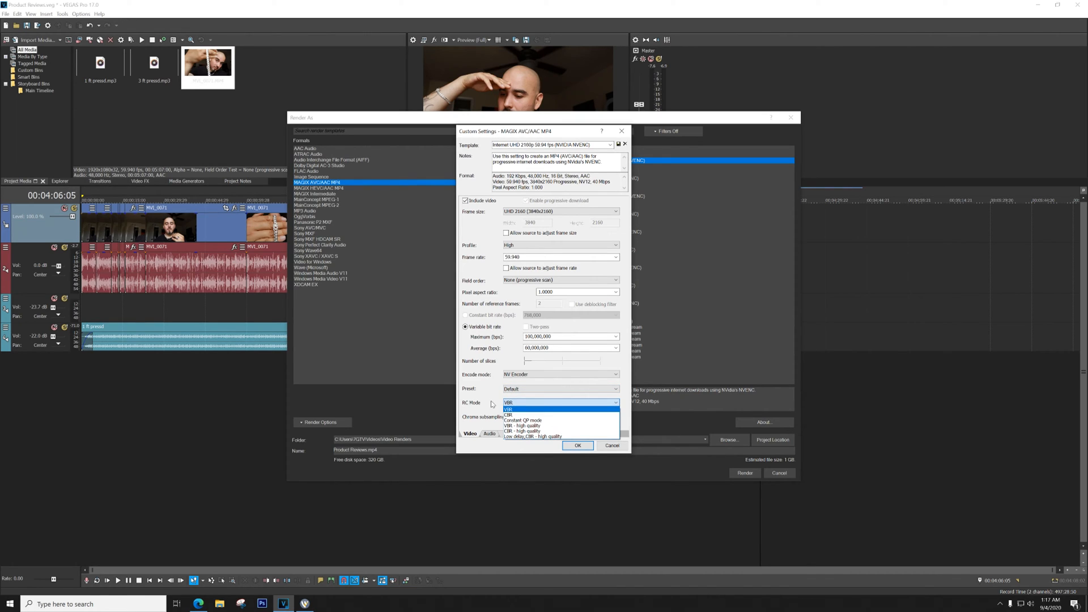
click(509, 409)
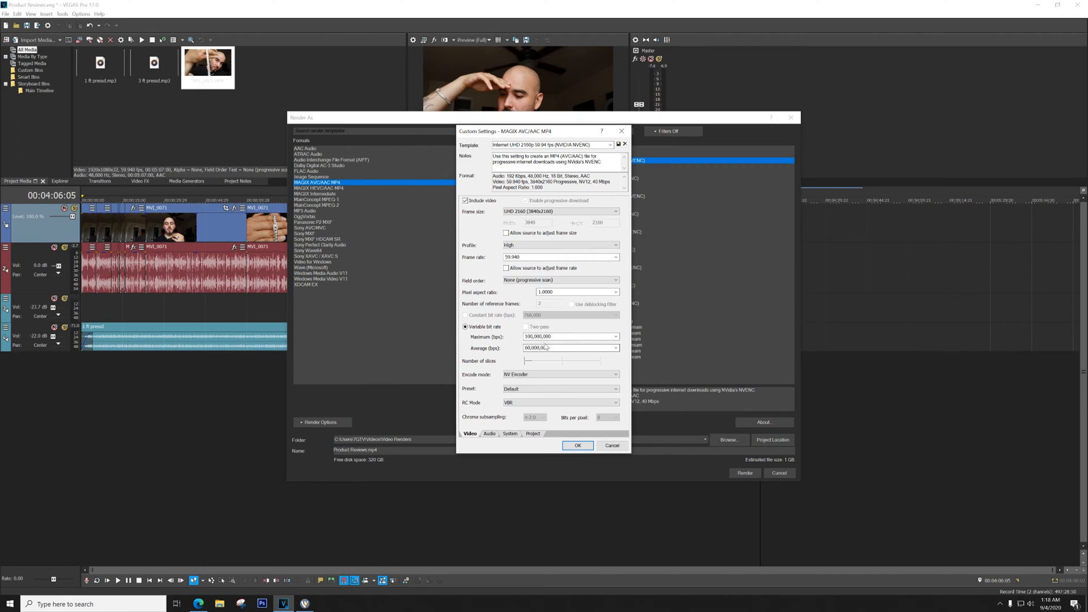
click(489, 433)
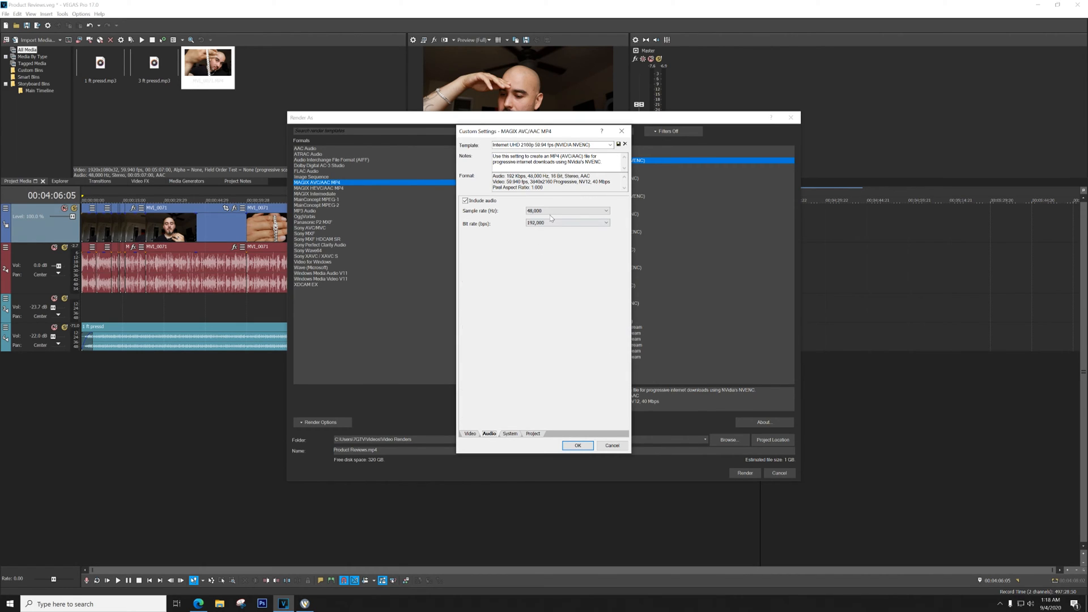
Keep the template's audio bit rate at 192,000 bps.
click(605, 211)
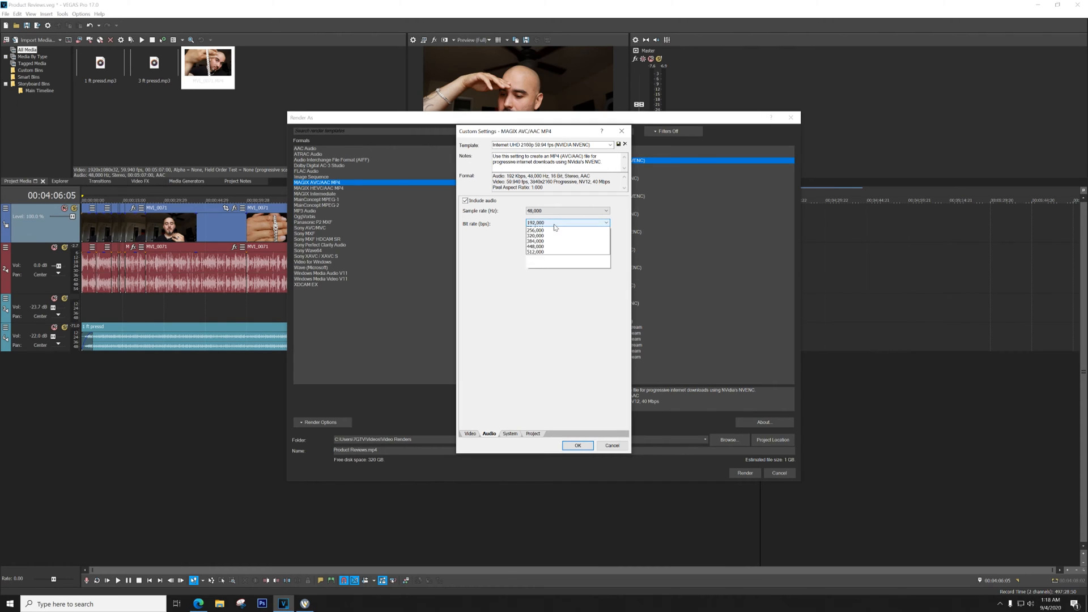
click(535, 223)
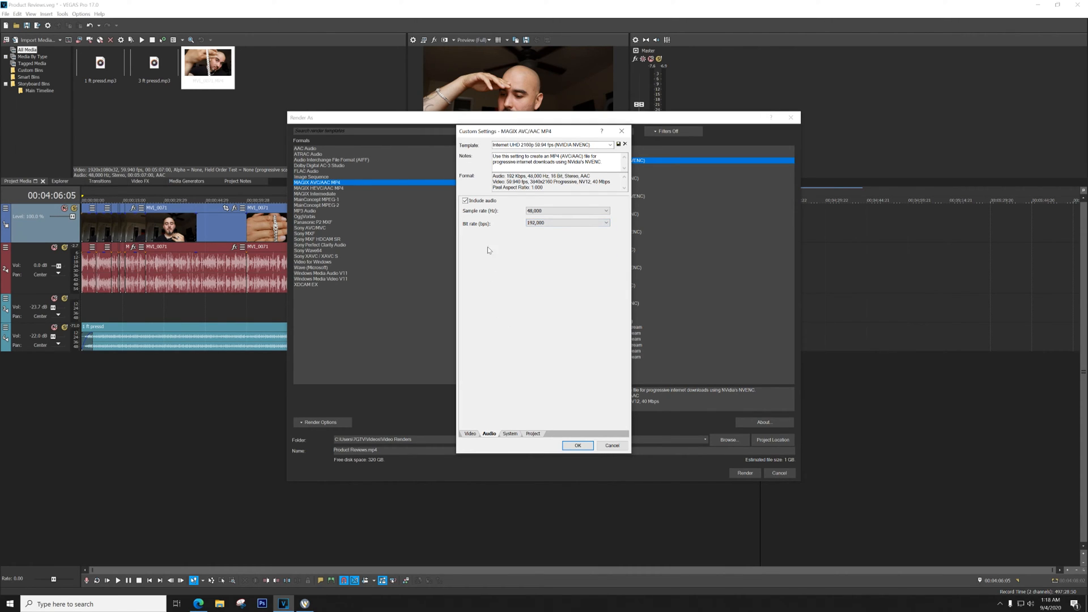
mouse_move(507, 466)
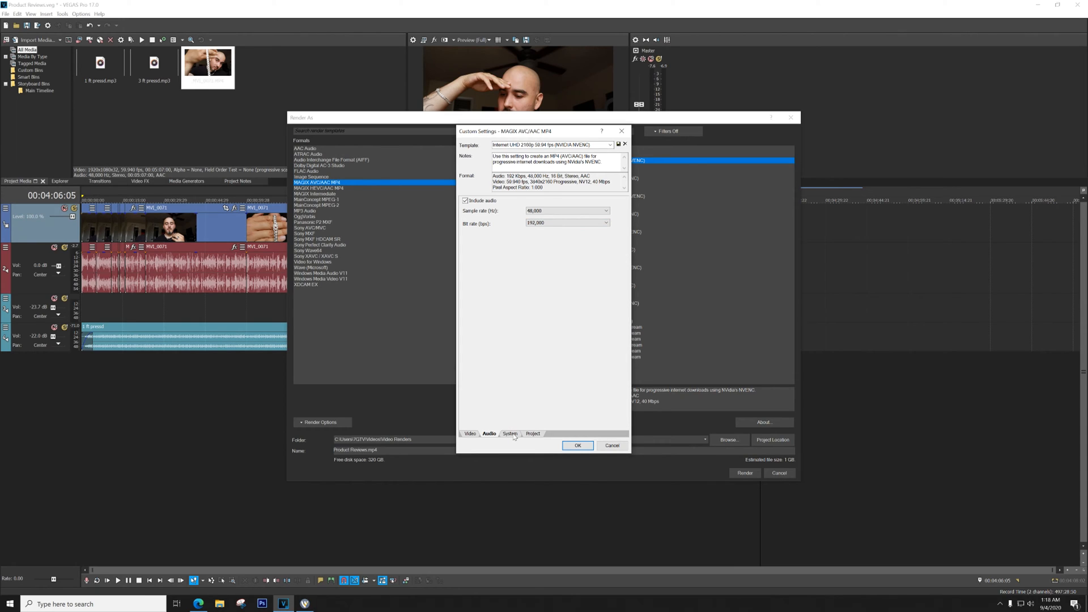
click(606, 223)
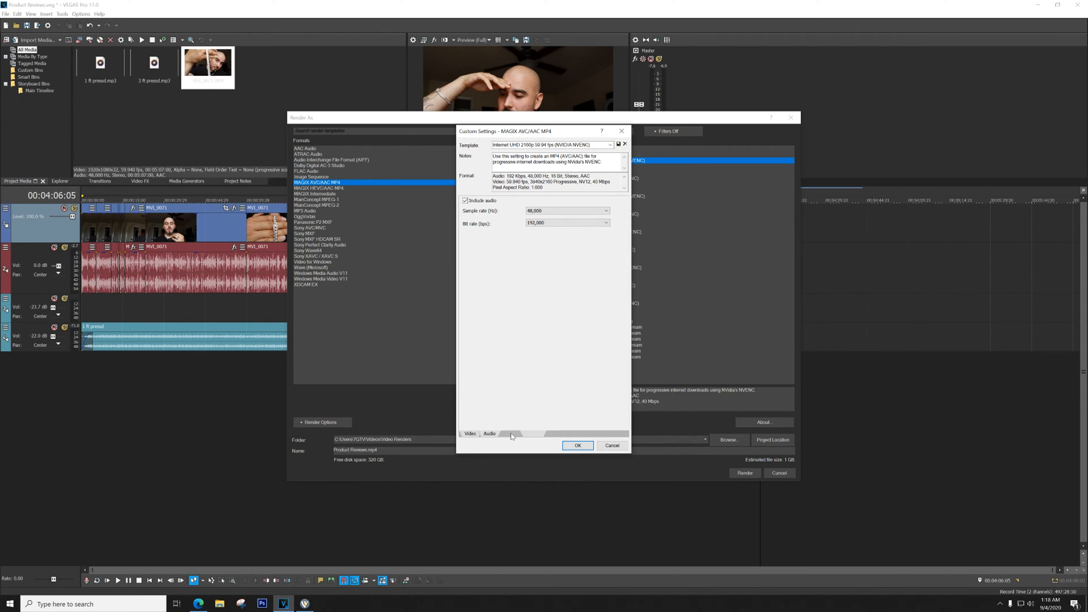
Review the System and Project render settings, with video quality Best, then return to Video.
click(510, 433)
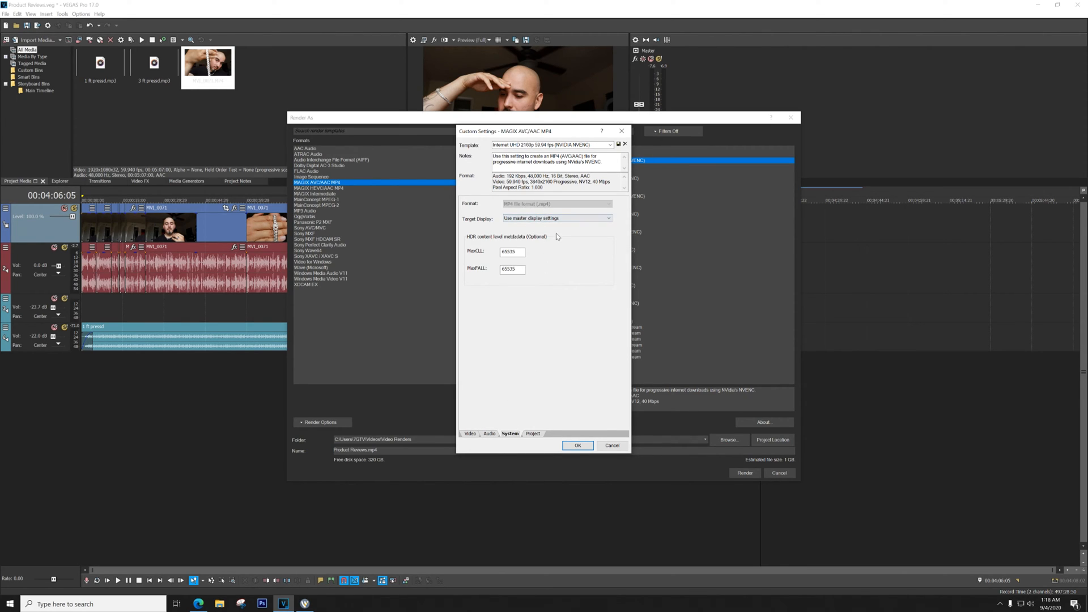
mouse_move(524, 243)
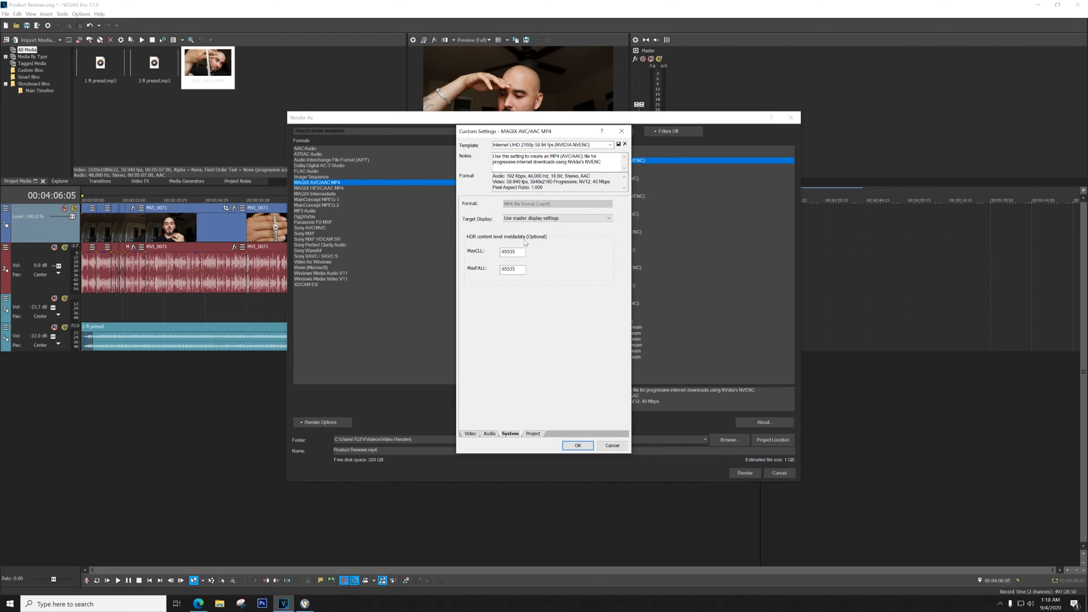
click(533, 433)
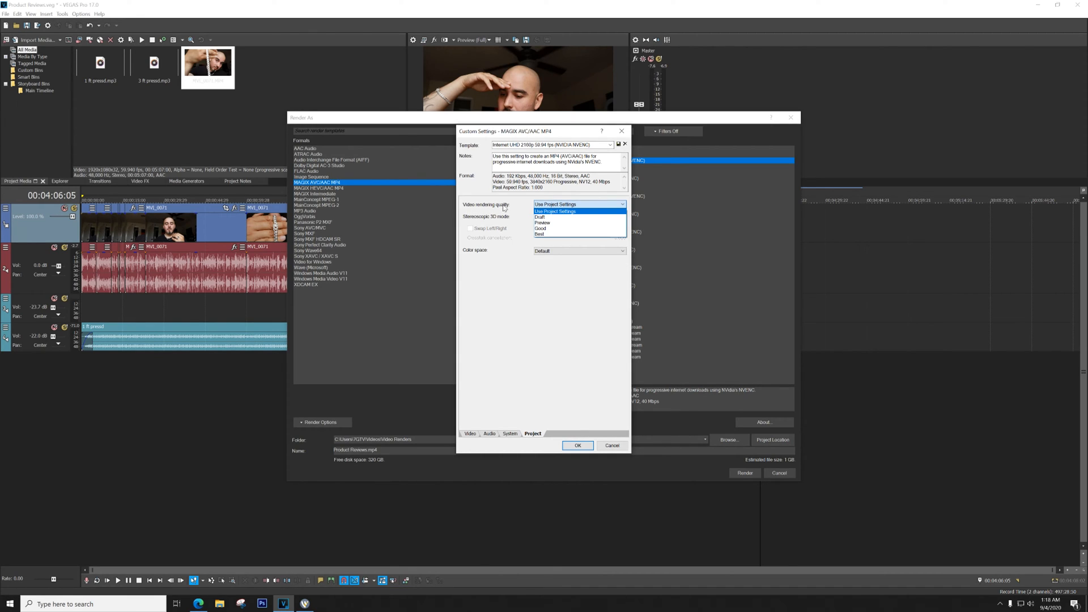
click(541, 234)
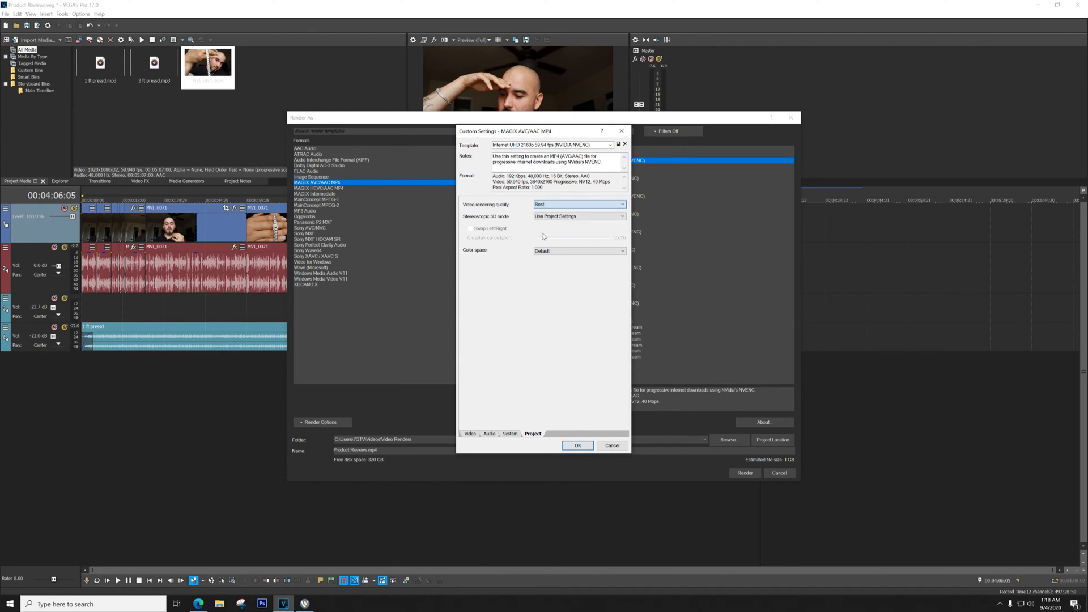
click(471, 433)
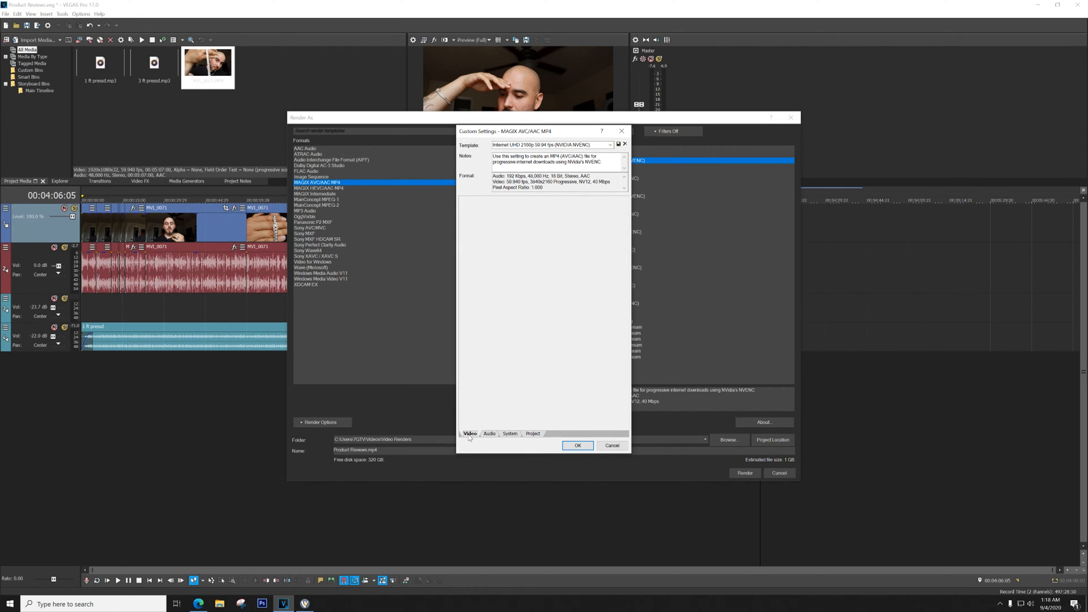
Begin replacing the template name with Nvidia 60FPS 4K.
click(470, 433)
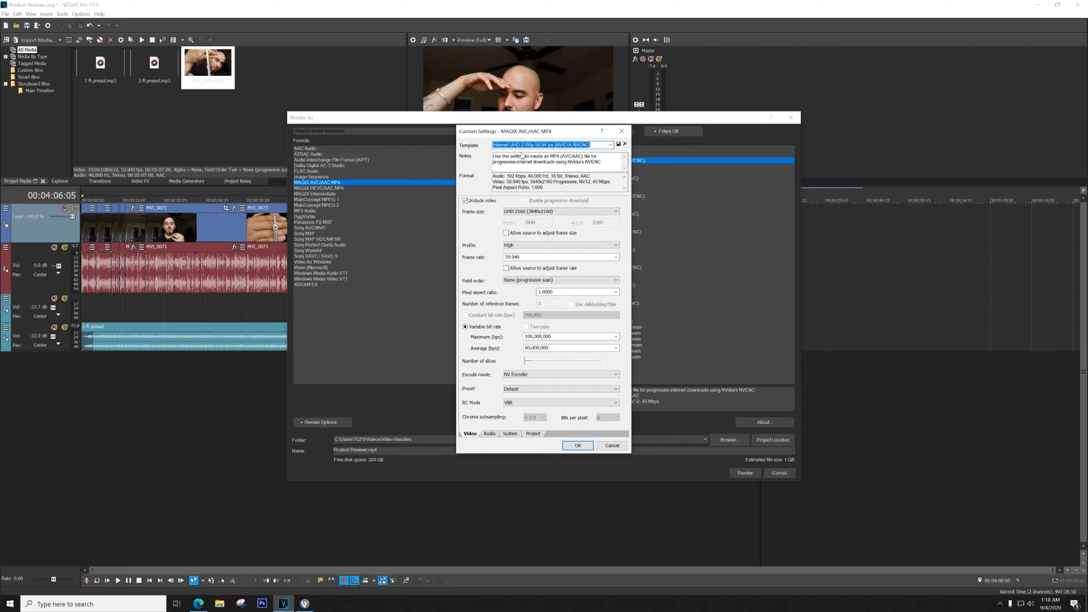
text(No)
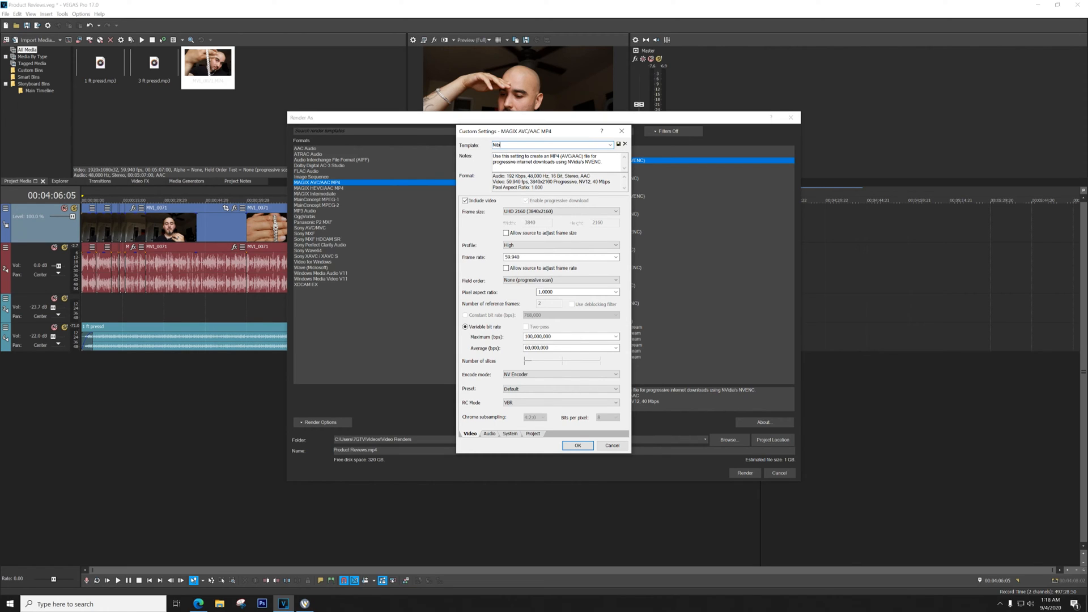
key(Backspace)
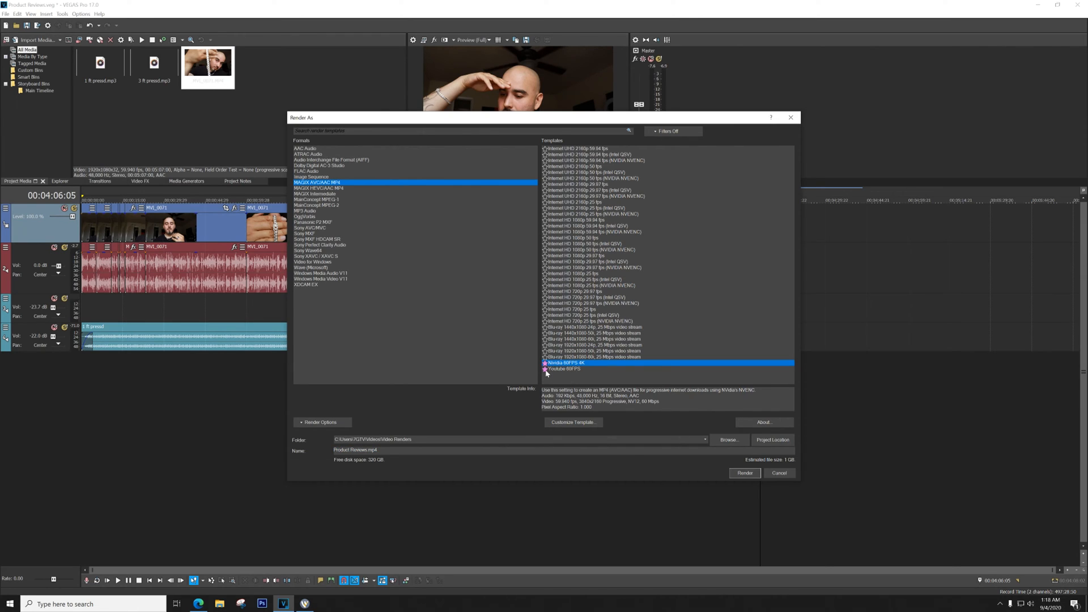
Select the Nvidia 60FPS 4K template, name the output 'Cuban link review', and render.
click(565, 369)
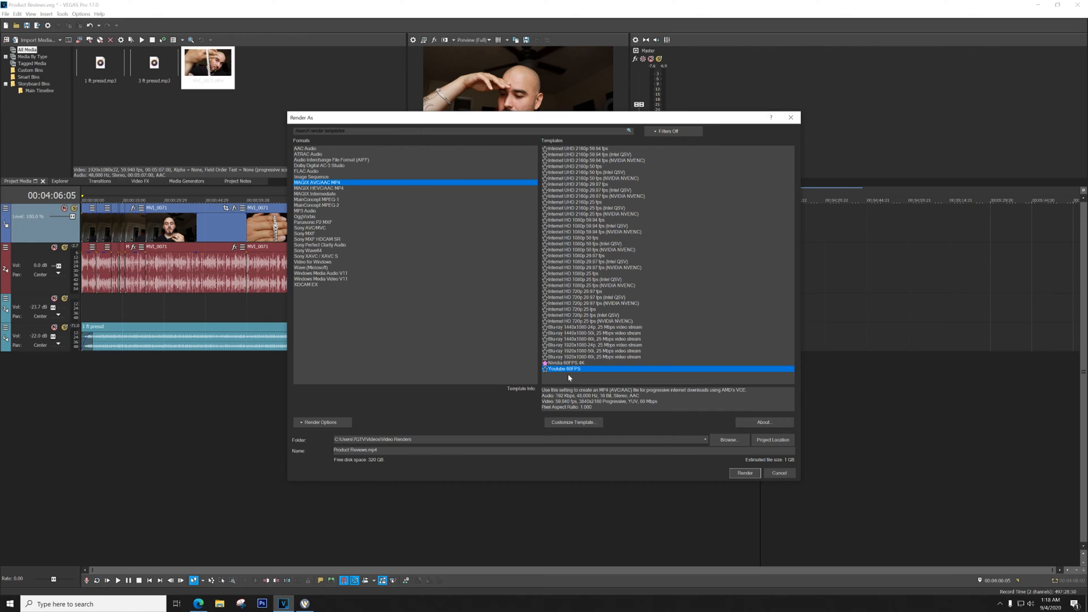
click(565, 362)
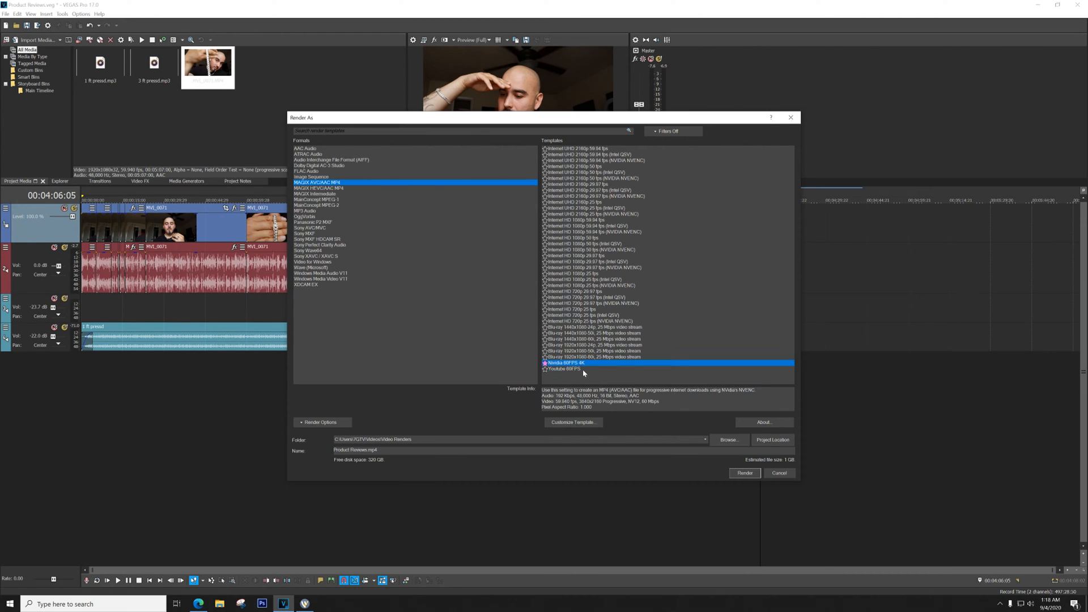
mouse_move(479, 345)
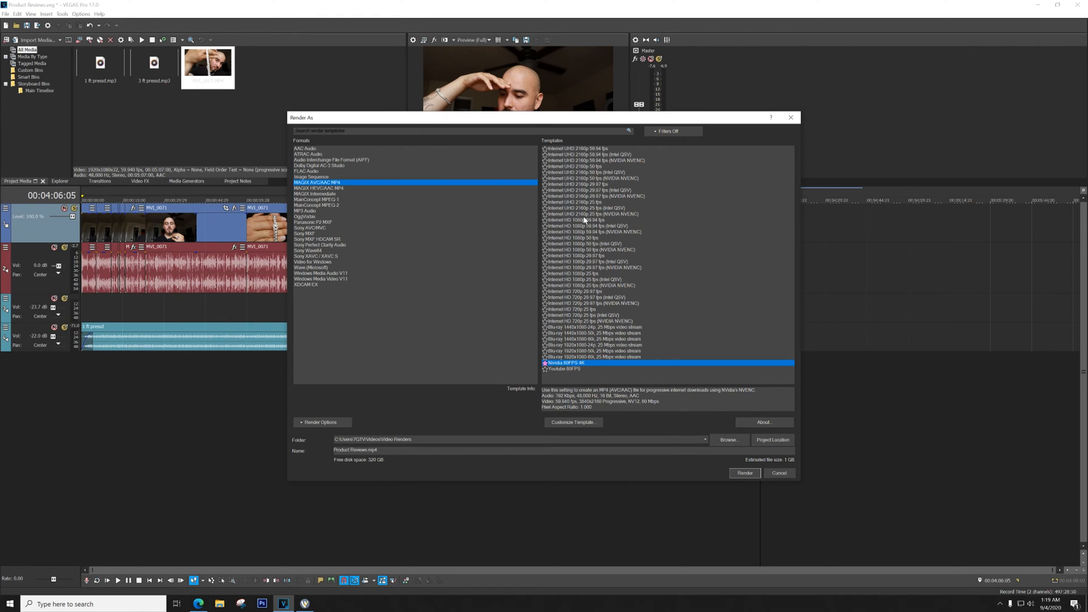
mouse_move(585, 221)
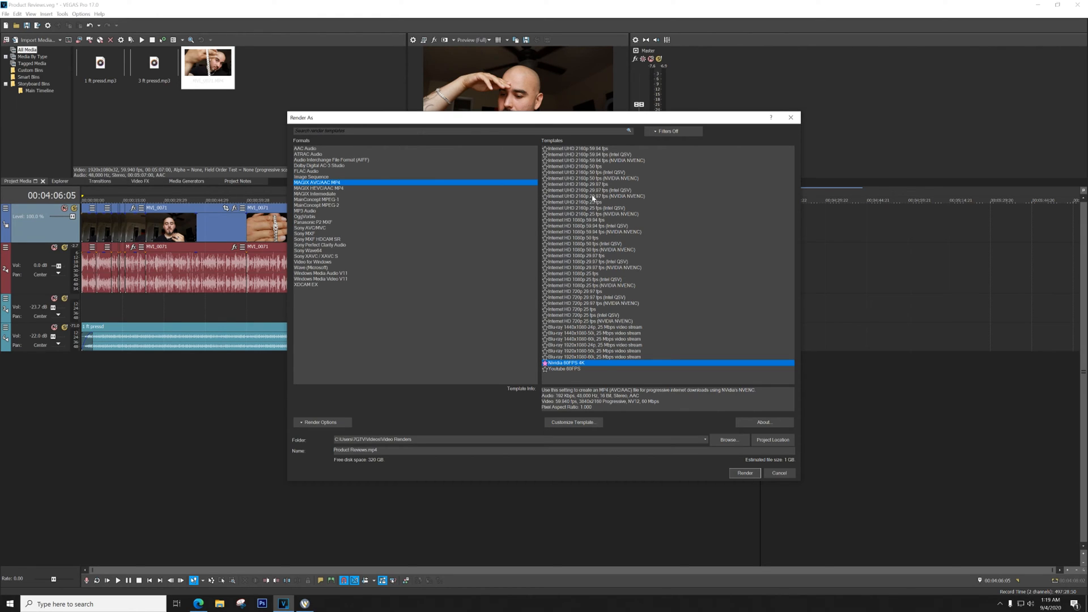
mouse_move(623, 167)
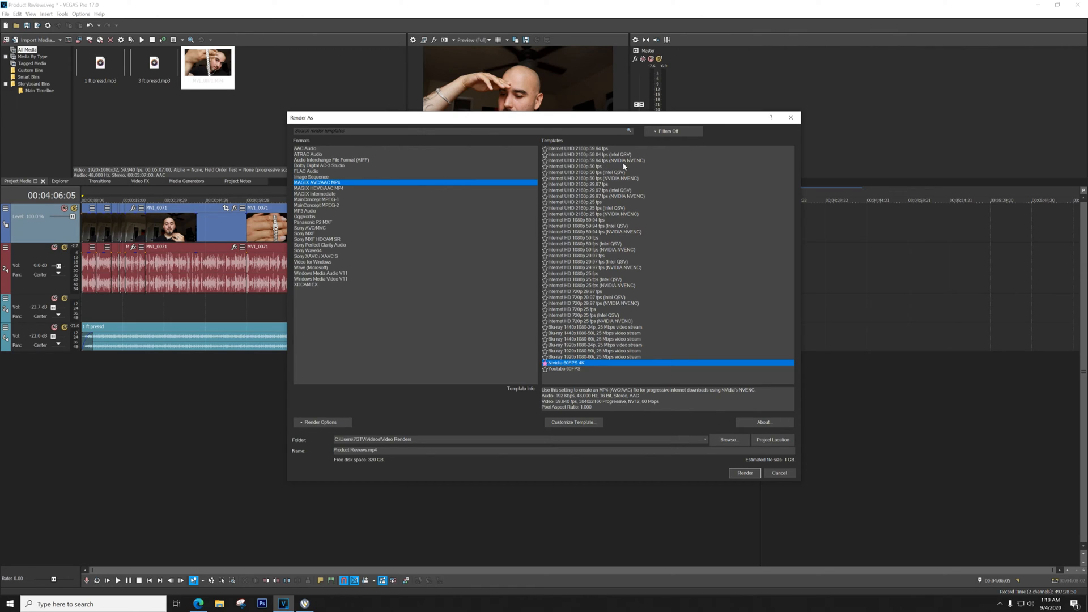
mouse_move(623, 167)
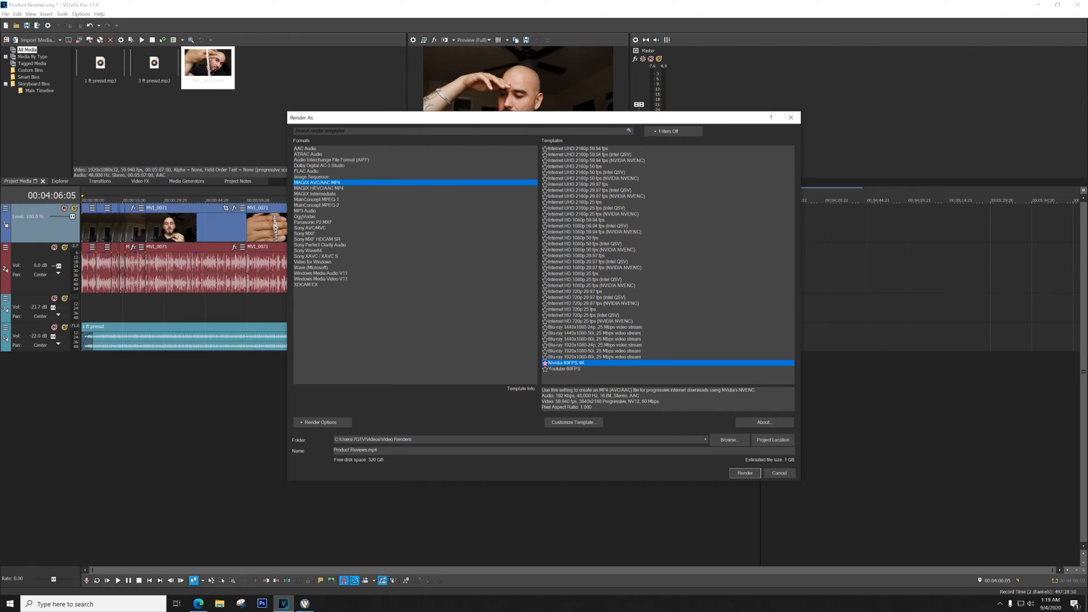
triple_click(355, 450)
text(Cuban link review)
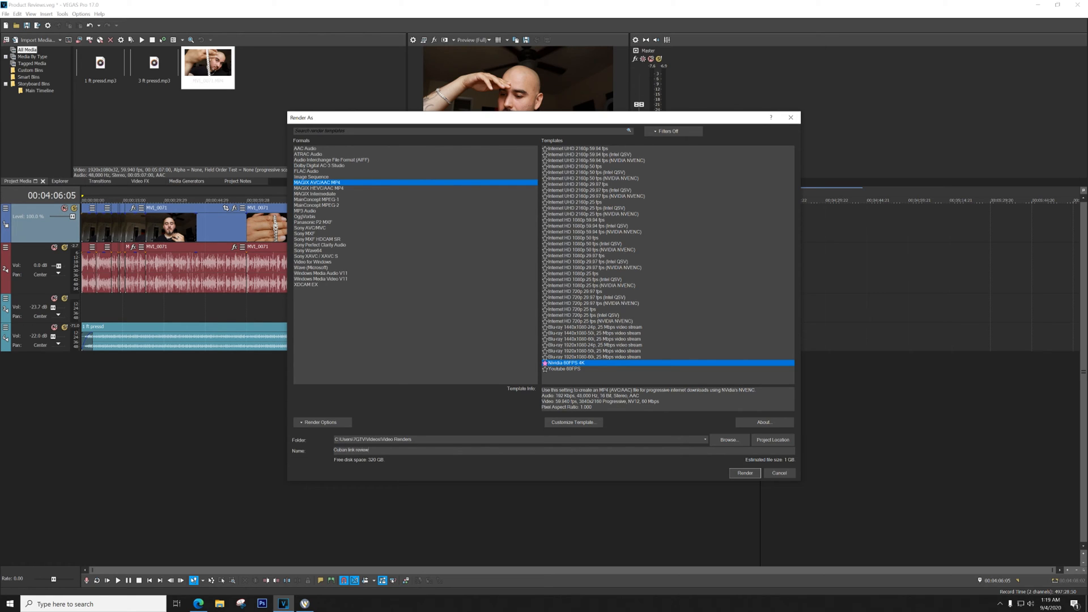
click(745, 473)
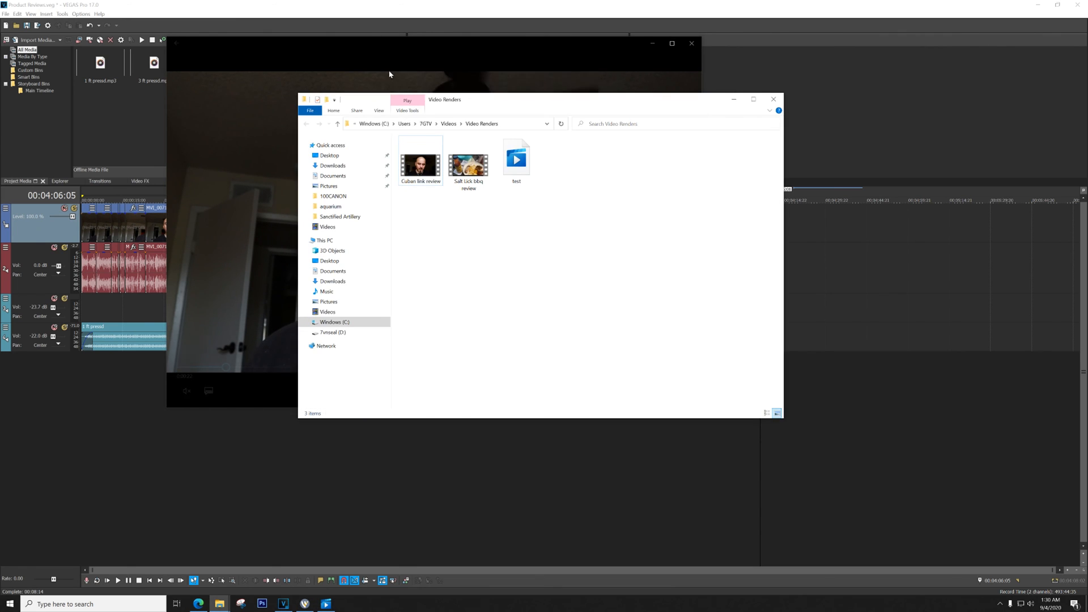
double_click(420, 163)
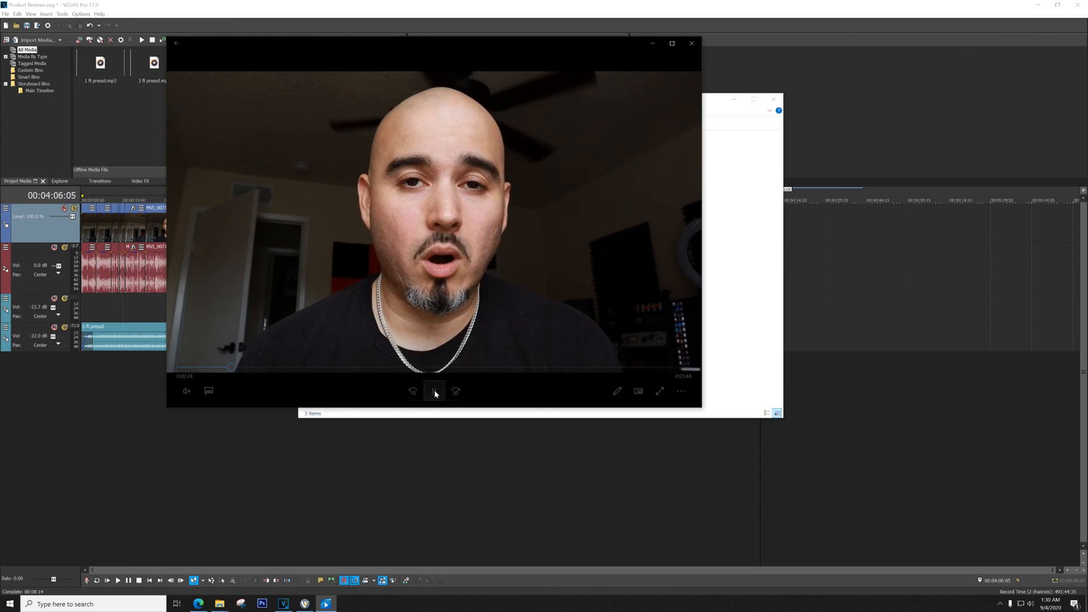
right_click(421, 164)
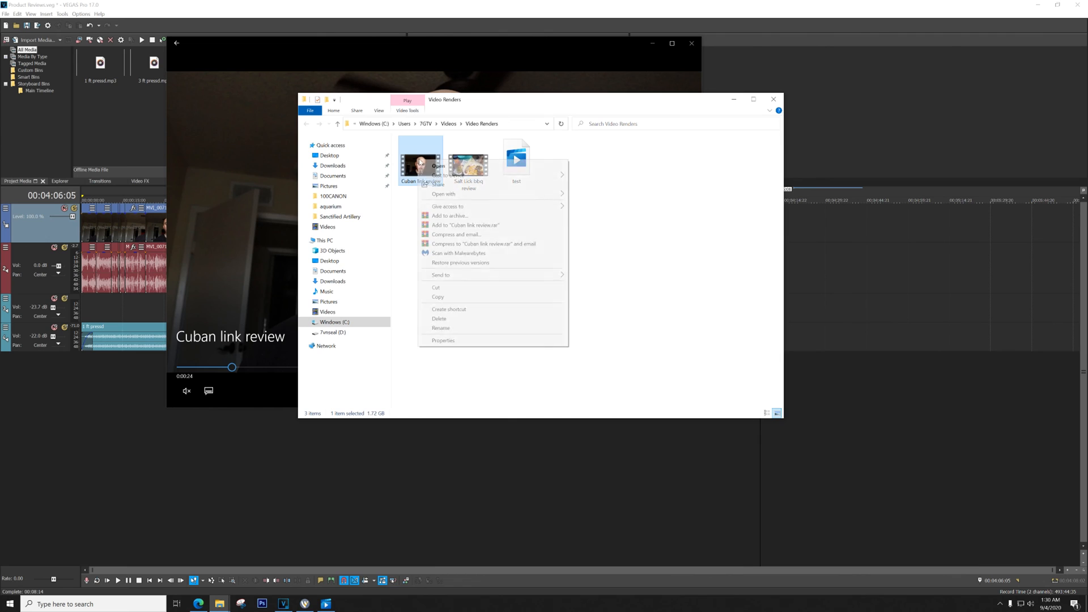
click(443, 340)
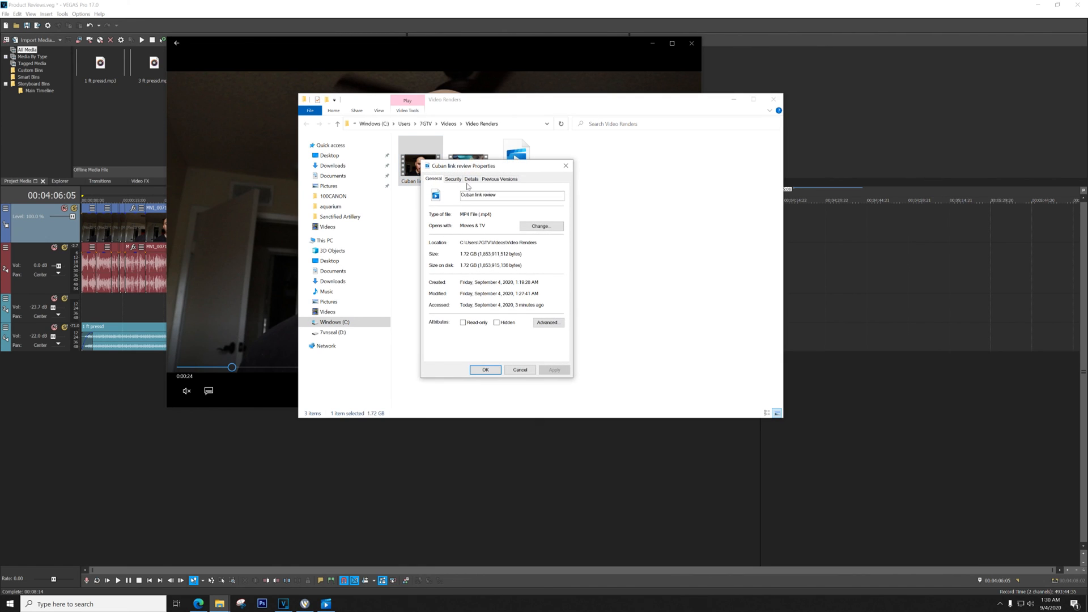
click(471, 179)
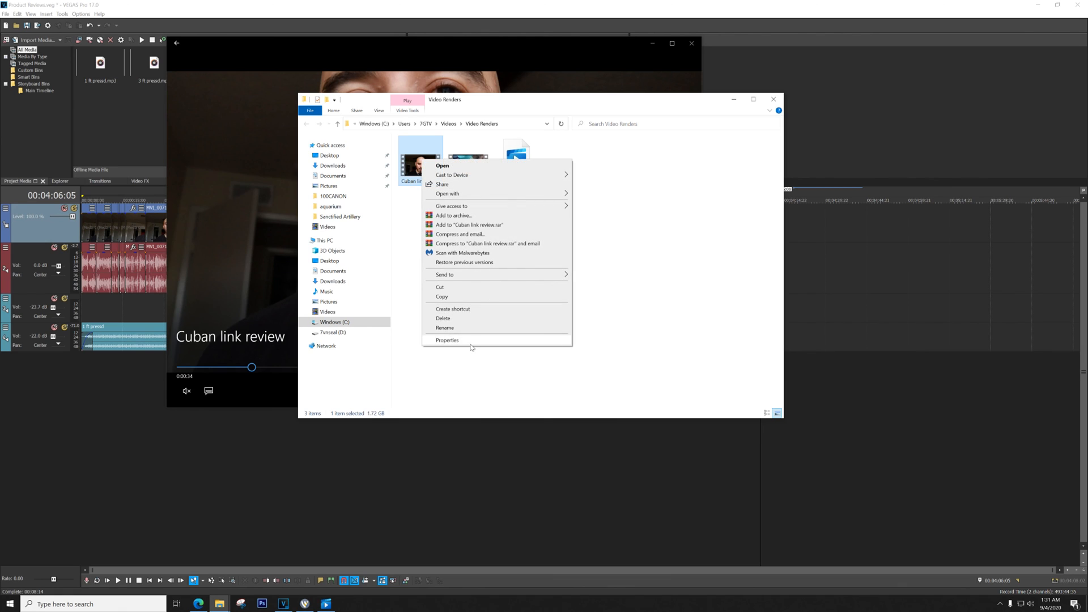
click(448, 340)
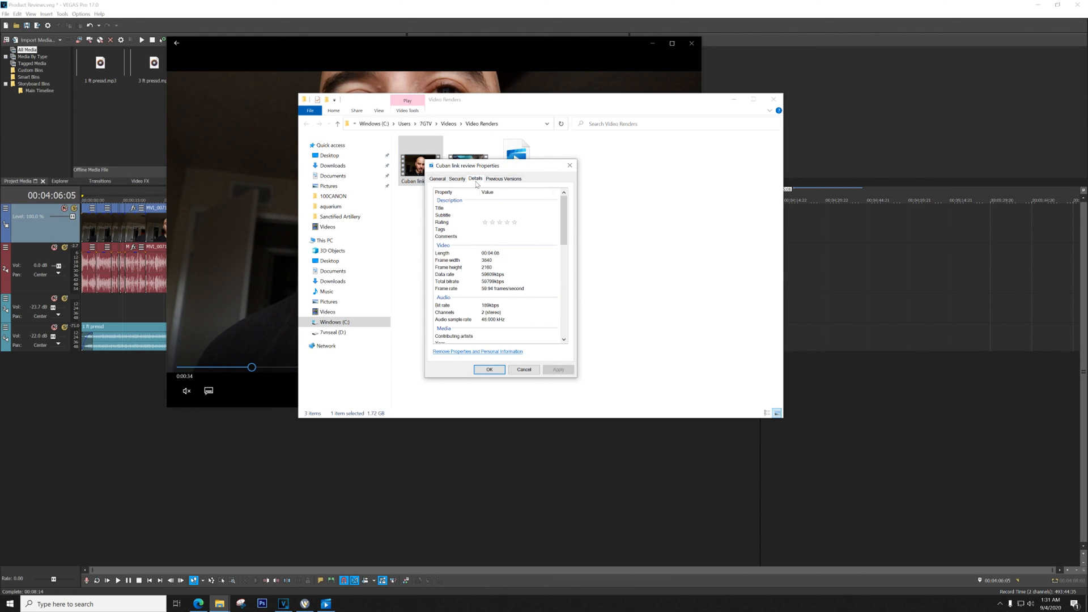
scroll(down, 3)
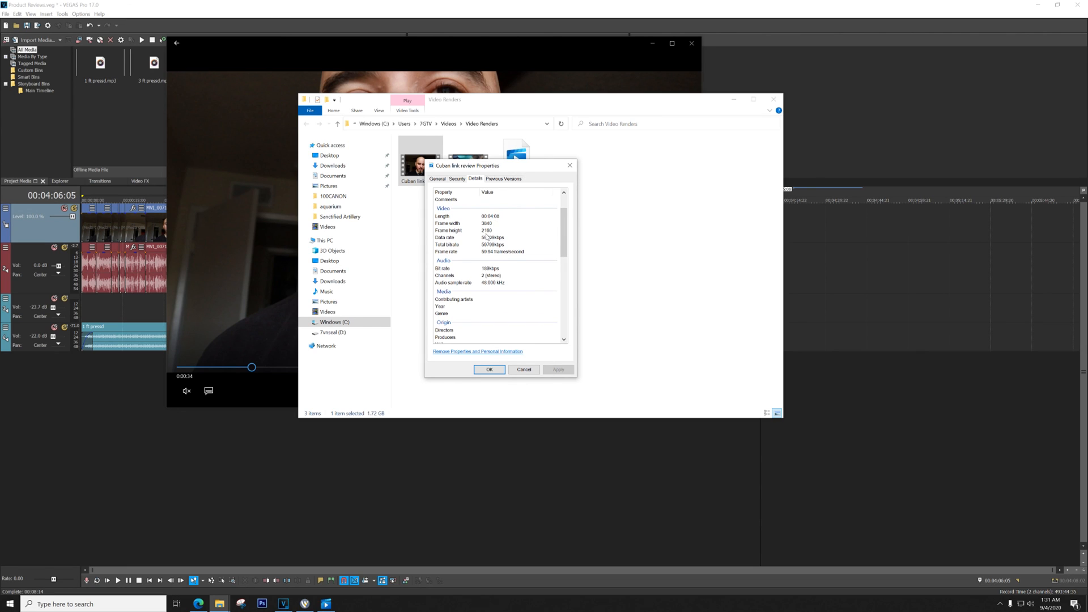
click(489, 369)
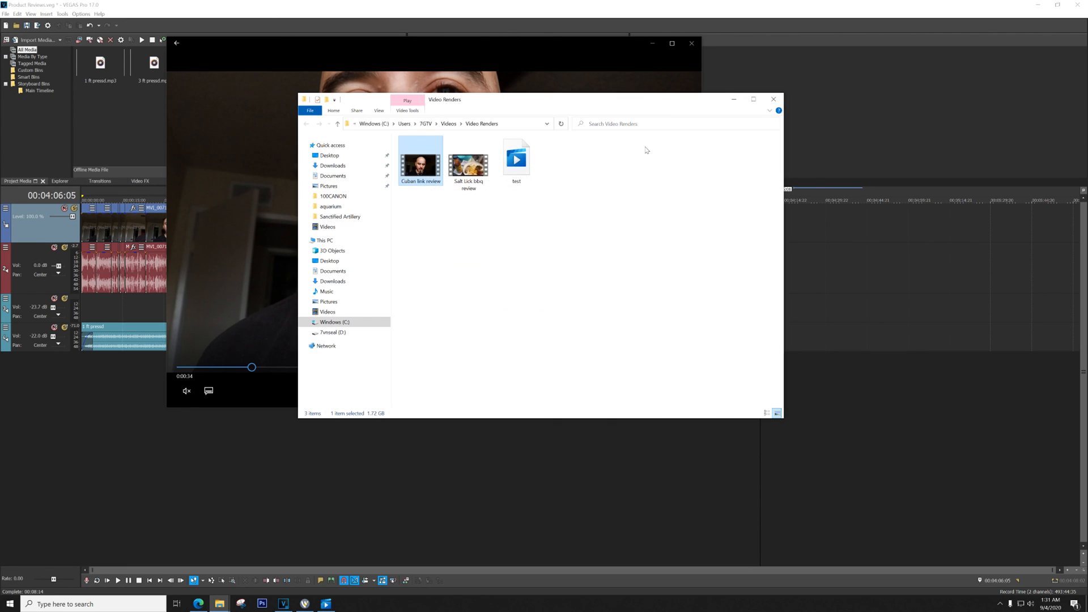
Play Cuban link review in Movies & TV, skim to about three minutes, then minimize.
double_click(420, 161)
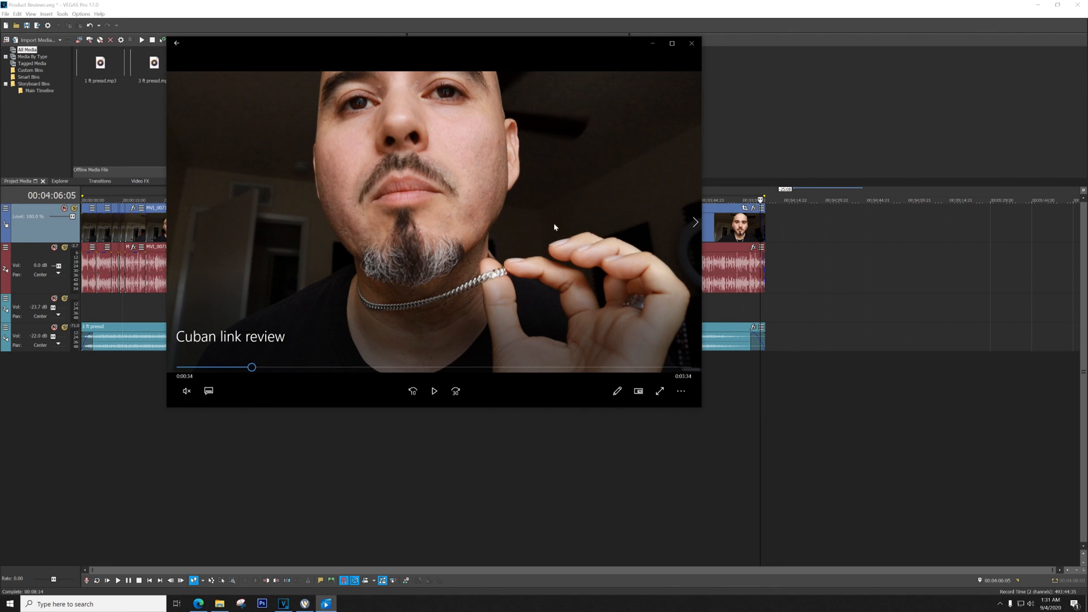
drag(251, 367, 446, 367)
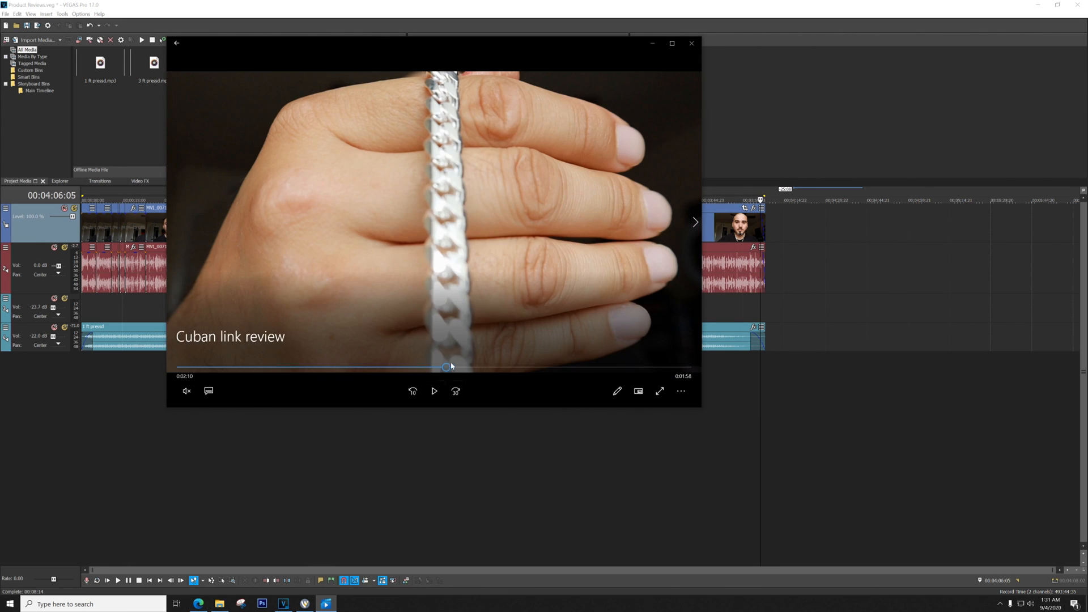
drag(446, 367, 532, 368)
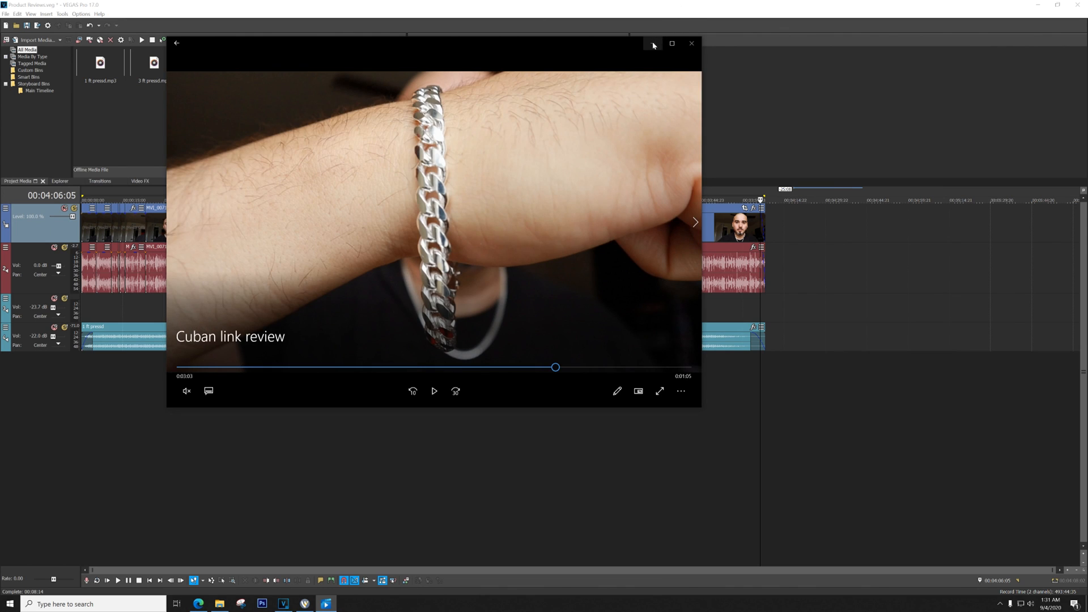
click(691, 43)
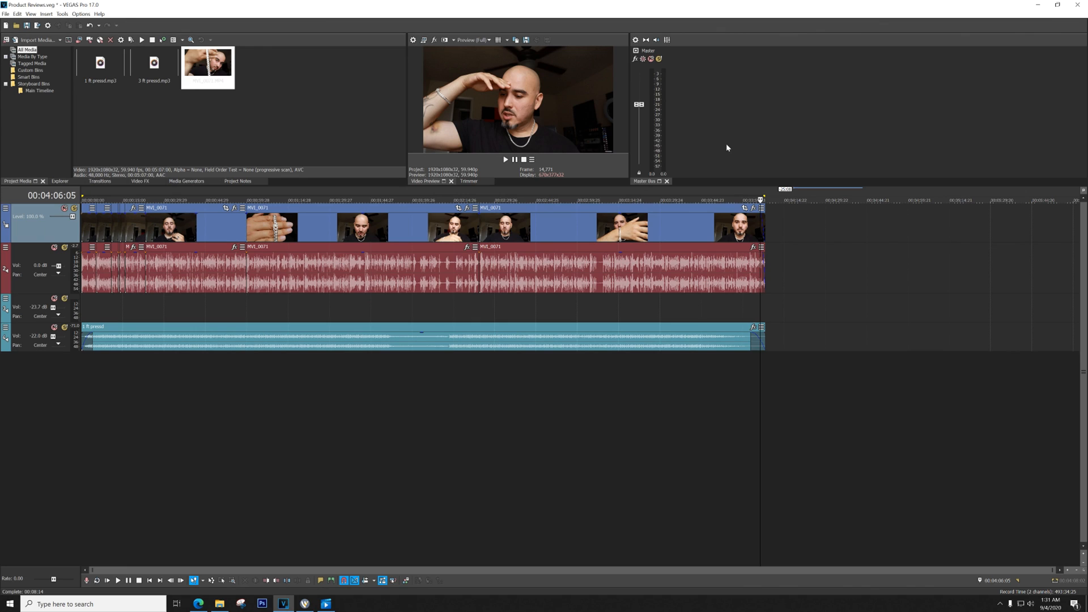